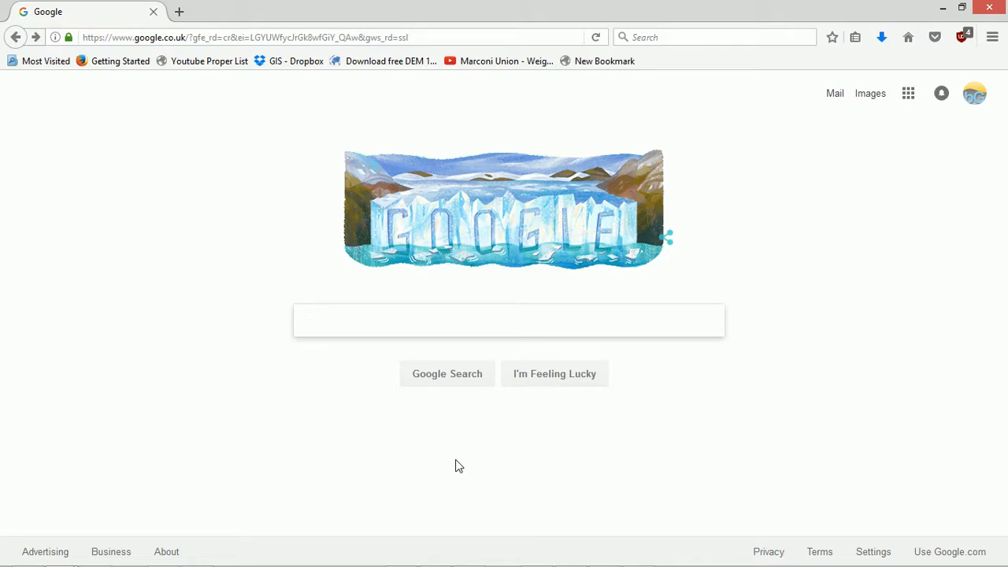
# Search Google for 'emodnet seabed habitats' and view the results.
pyautogui.click(509, 320)
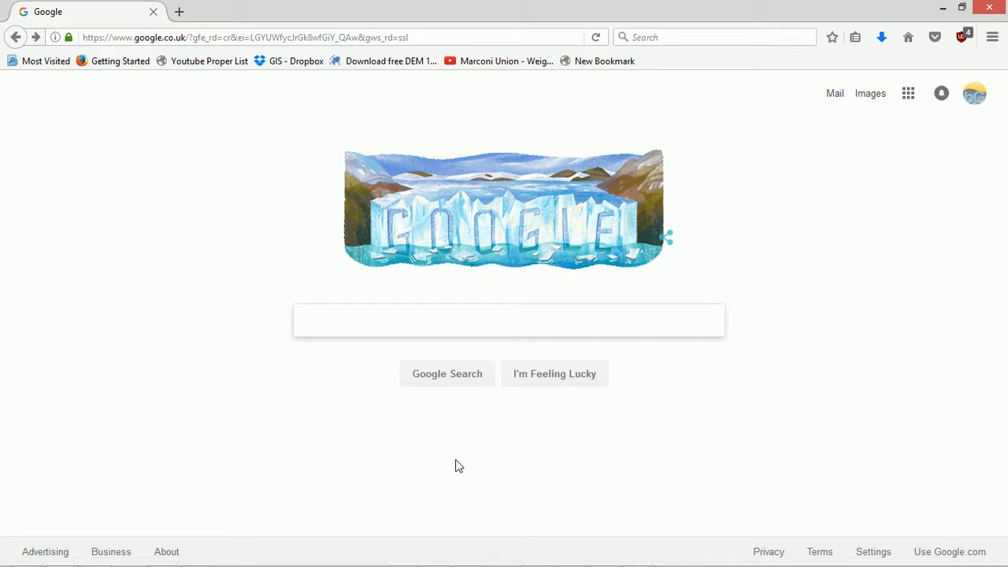
pyautogui.write('e')
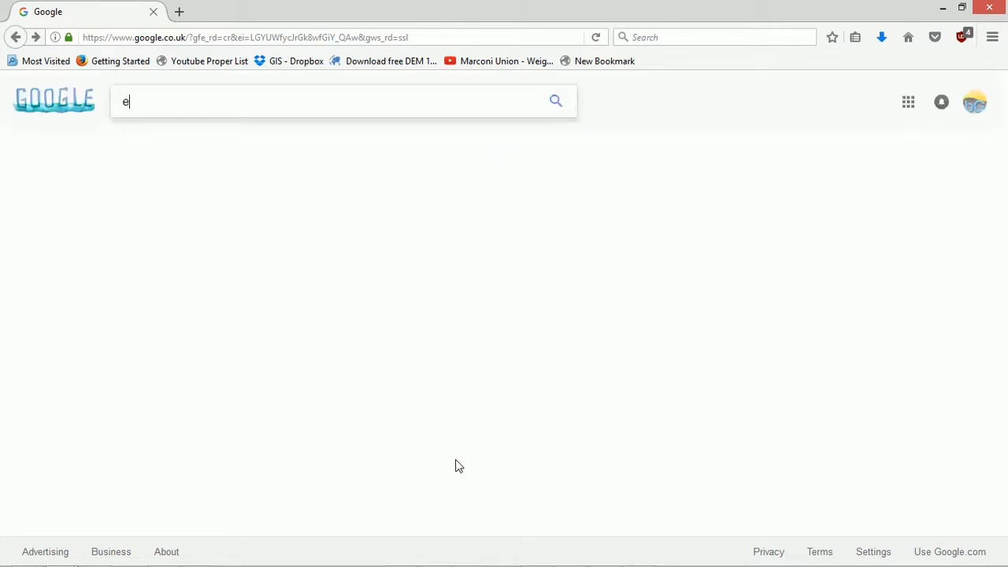
pyautogui.write('modnet seabed')
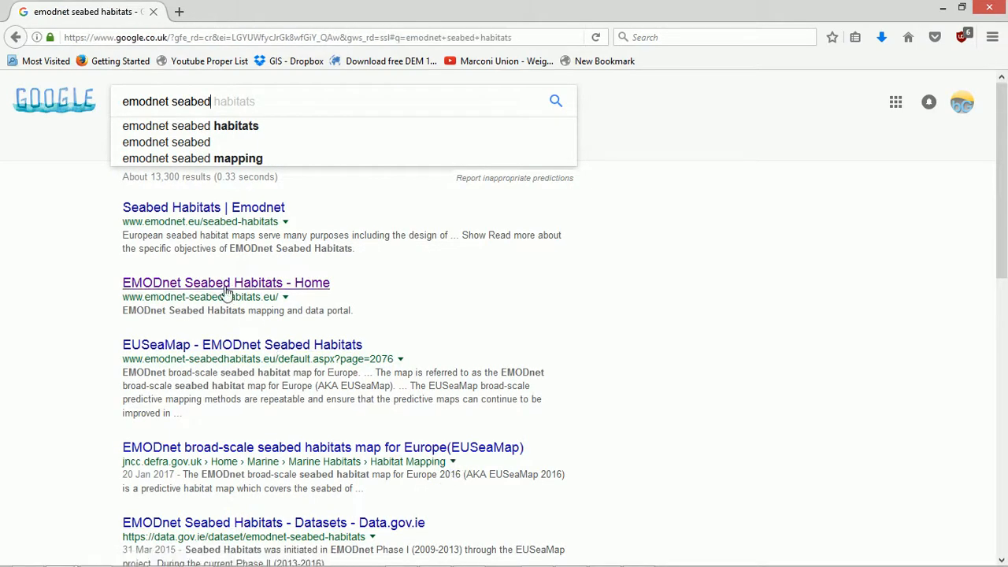
# Go from the EMODnet home page to the Access Data page with map and catalogue.
pyautogui.click(225, 282)
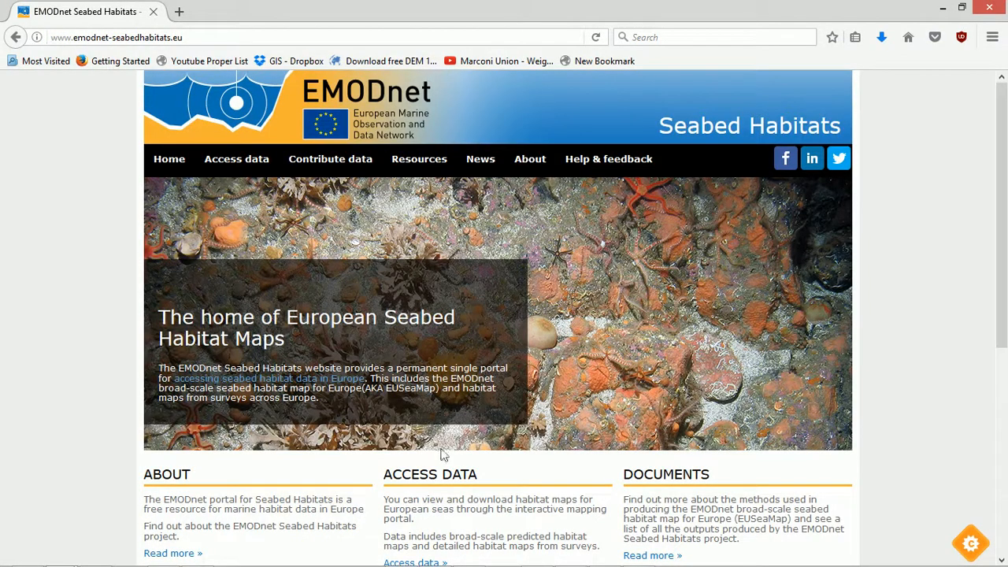
pyautogui.moveTo(459, 479)
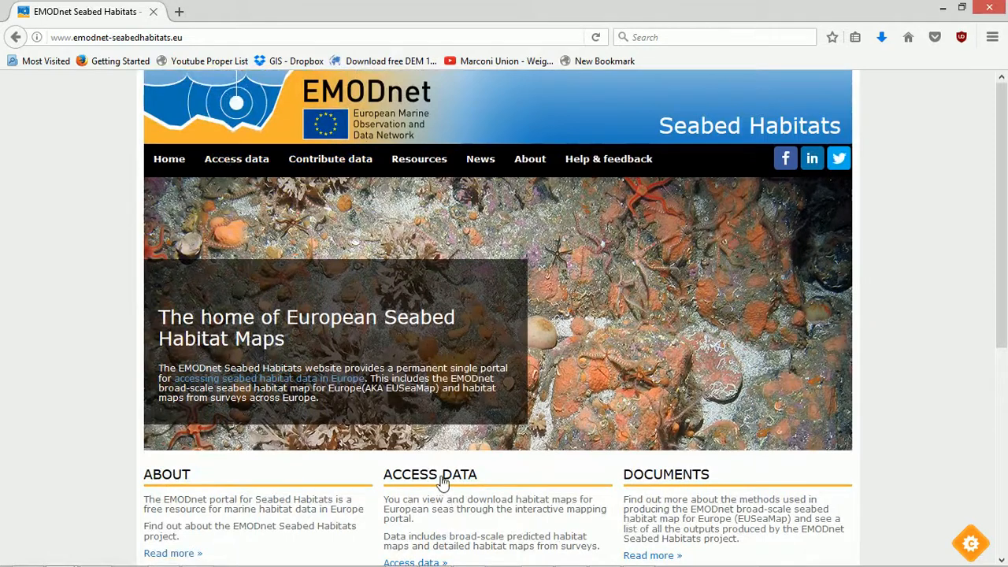
pyautogui.click(430, 475)
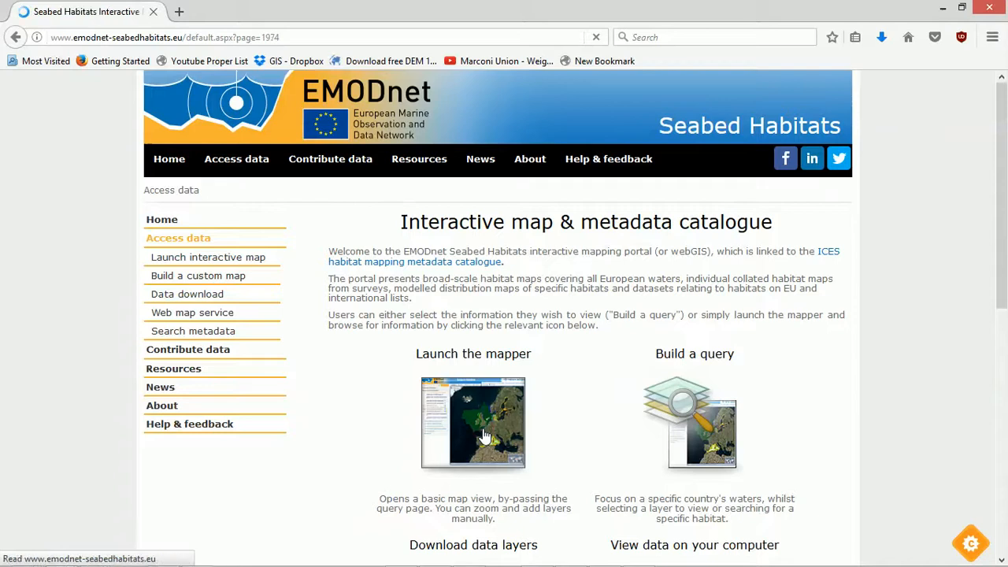
# Launch the mapper to show the interactive habitat map of Europe.
pyautogui.click(472, 424)
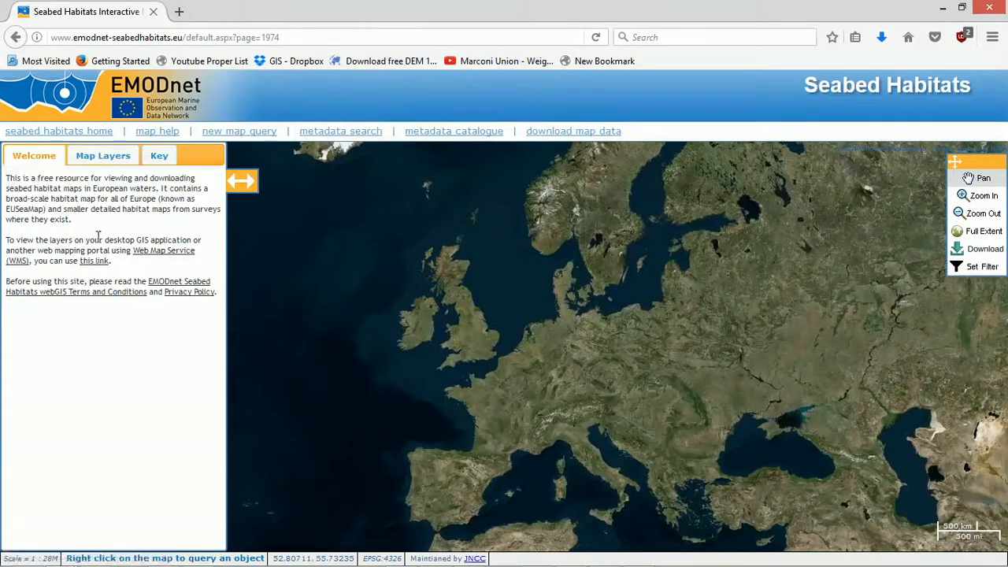
pyautogui.moveTo(164, 251)
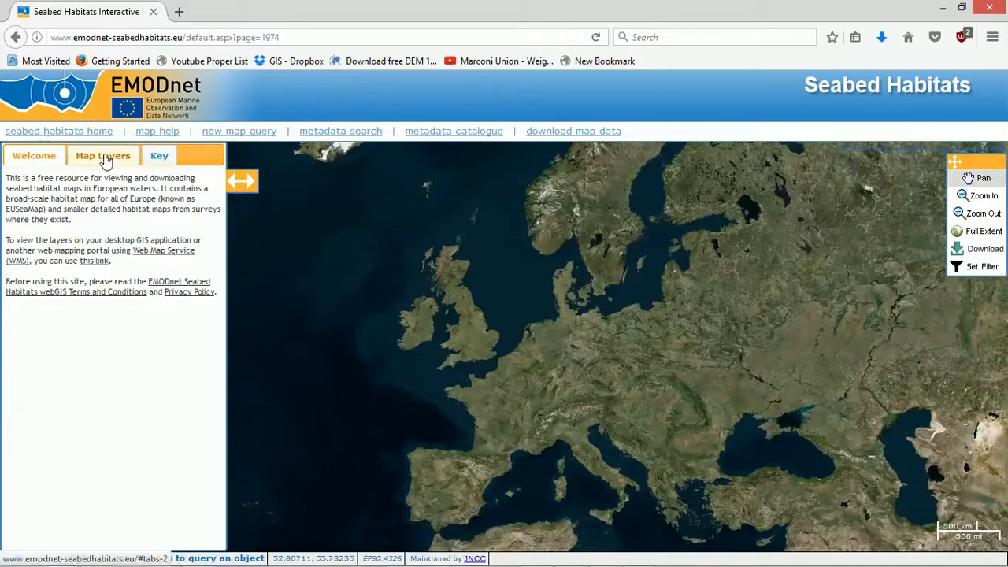
# Turn on EUSeaMap's EUNIS full-detail habitat classification layer and zoom in near Iceland.
pyautogui.click(104, 156)
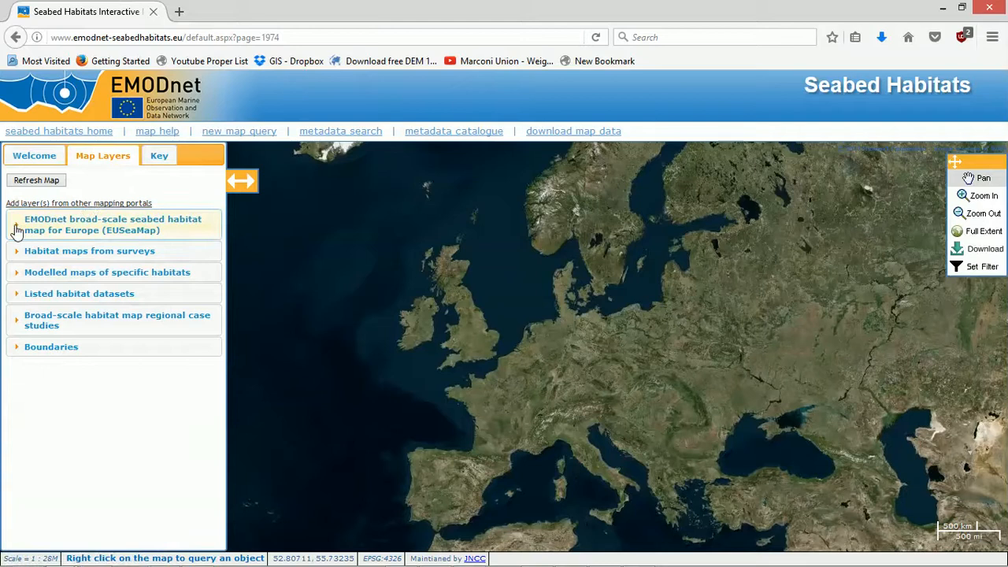
pyautogui.moveTo(139, 236)
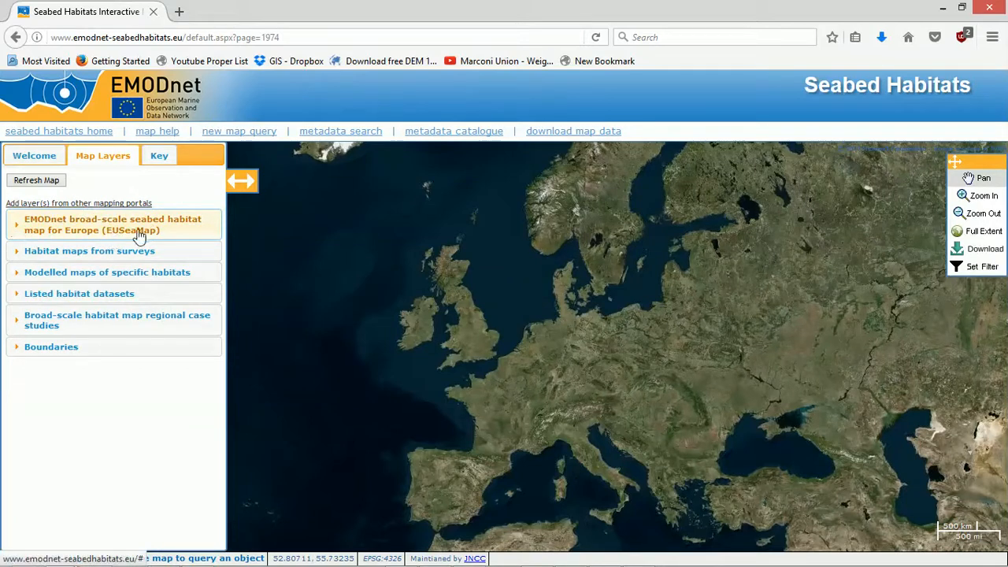
pyautogui.click(113, 224)
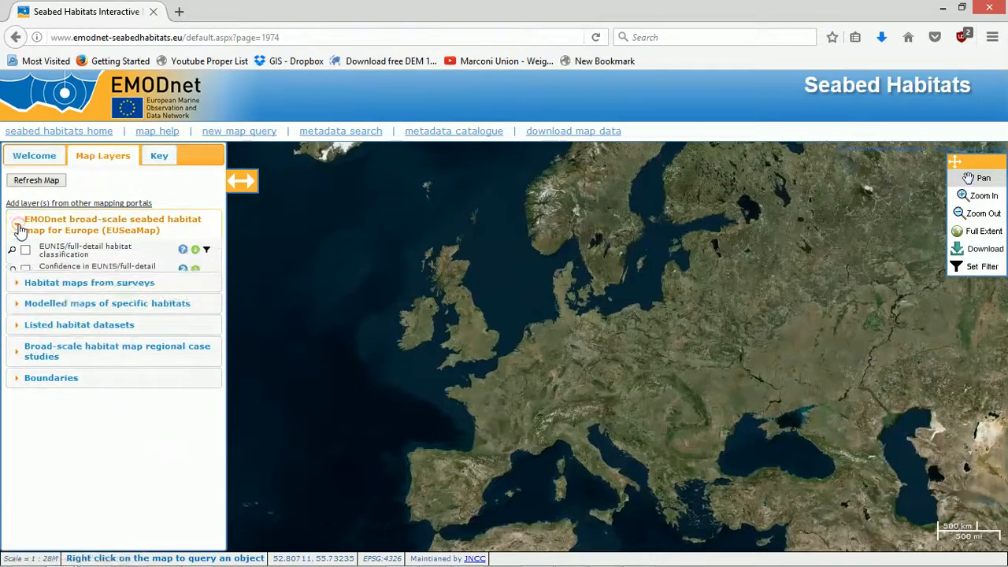
pyautogui.click(17, 224)
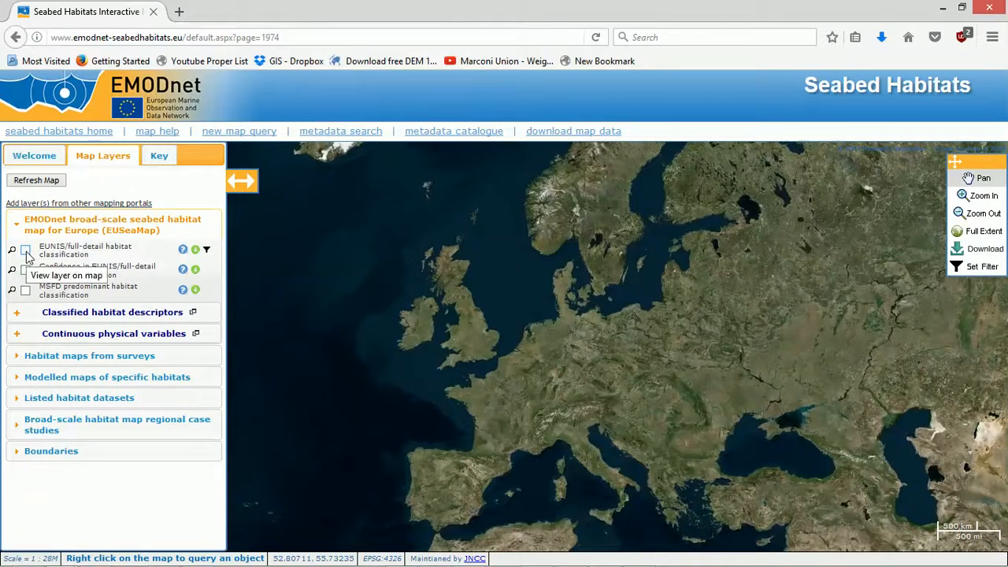
pyautogui.click(25, 249)
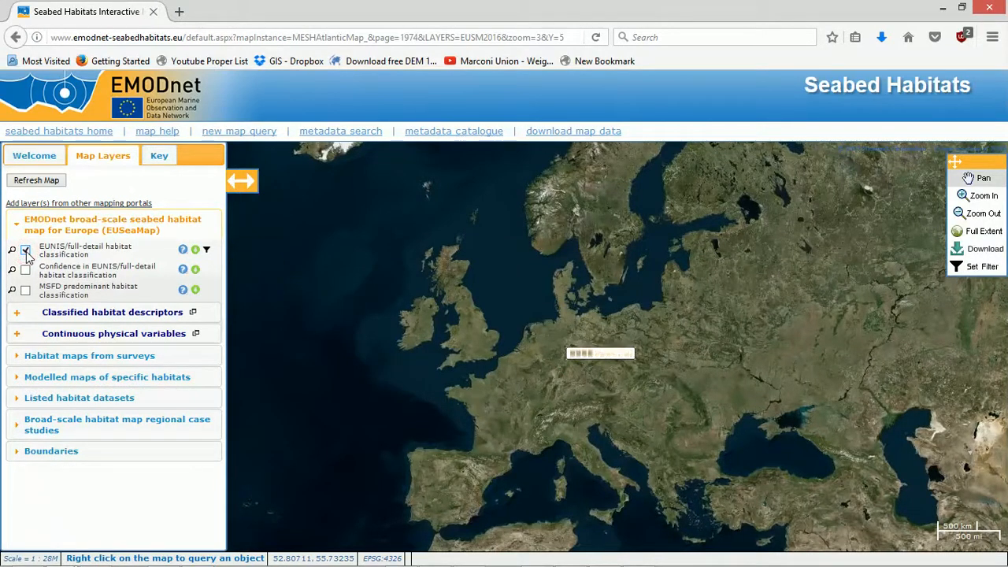
pyautogui.click(25, 249)
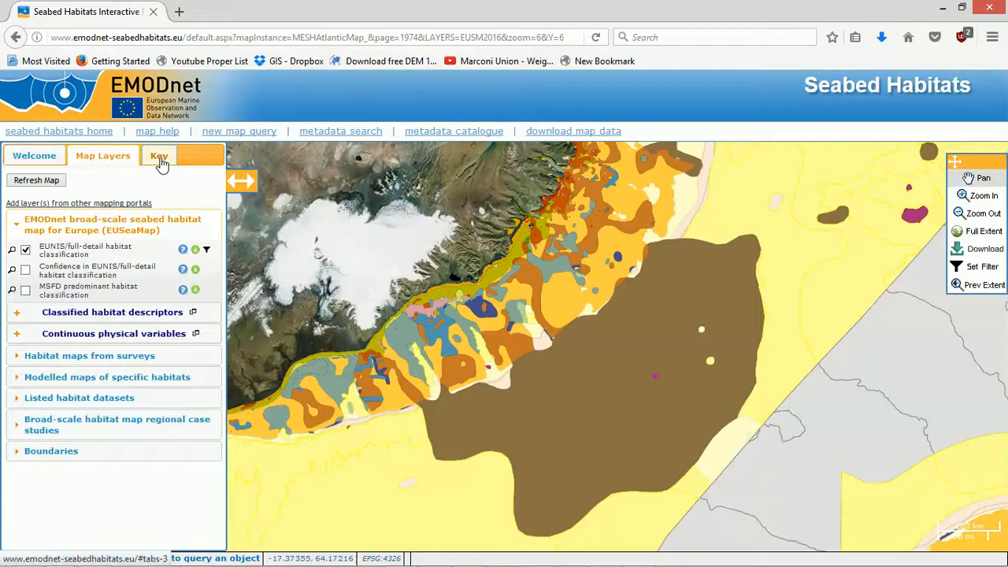
# Review the Key legend of EUNIS habitat classes, then return to the Welcome panel.
pyautogui.click(159, 156)
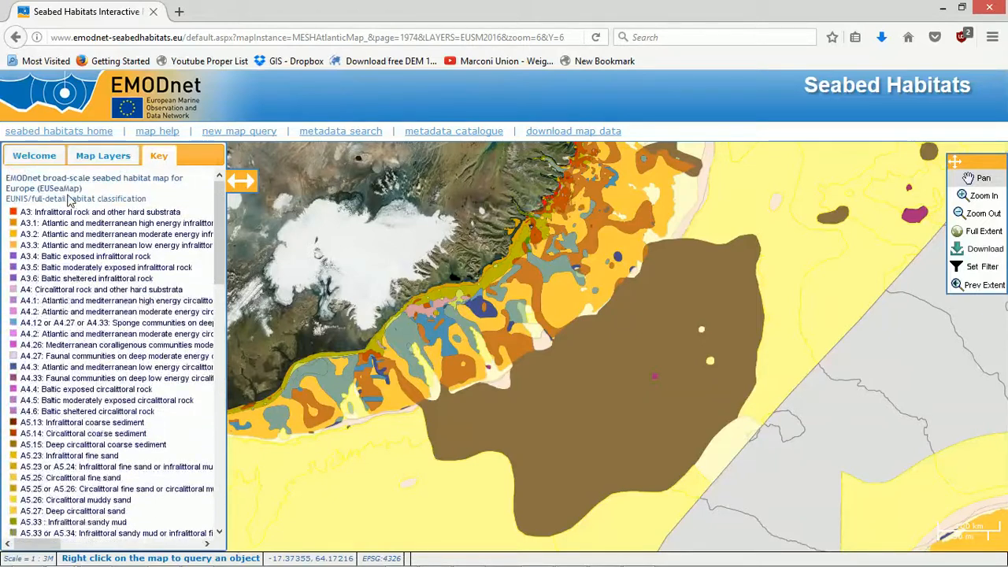
pyautogui.scroll(-3)
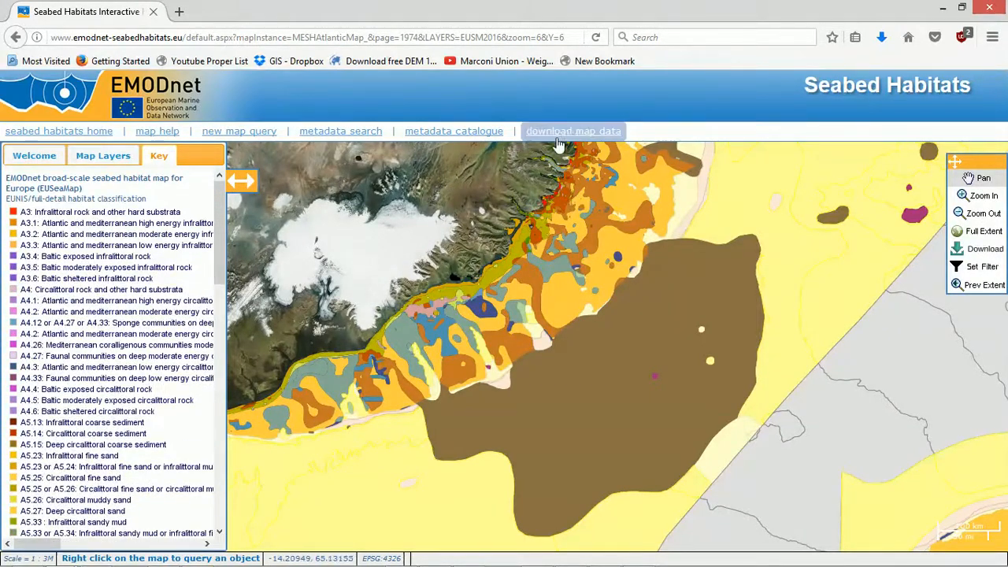
pyautogui.moveTo(573, 131)
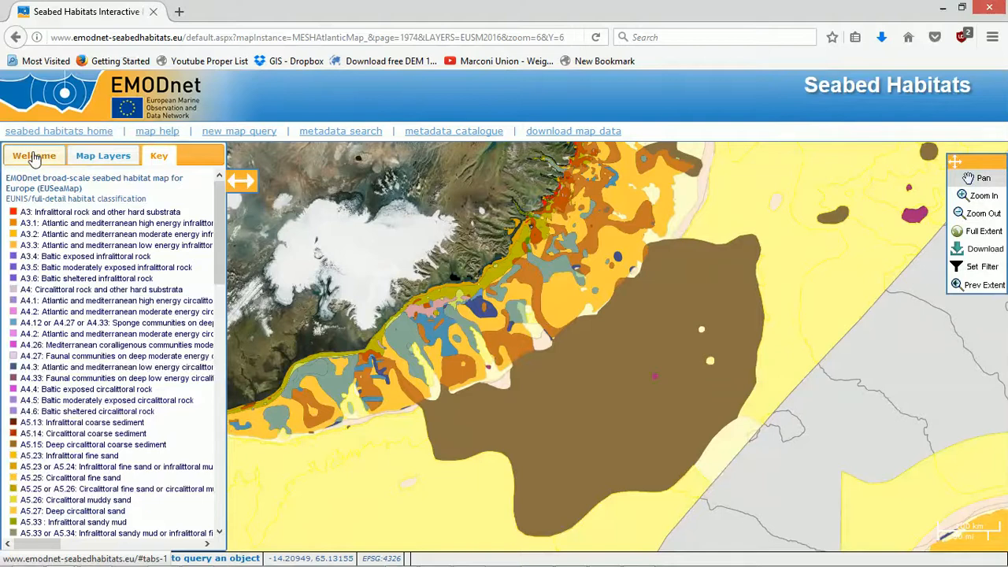
pyautogui.click(35, 156)
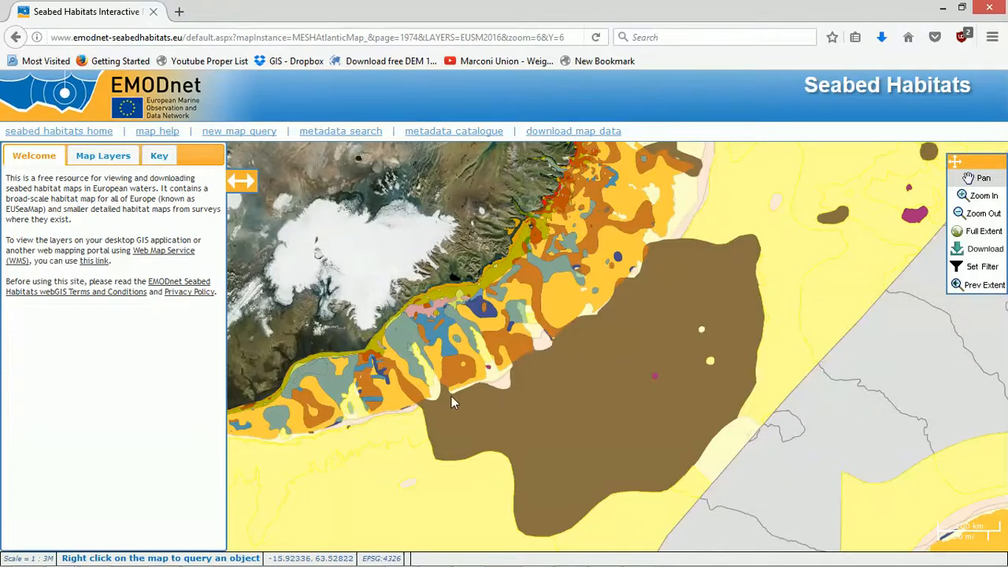
pyautogui.moveTo(583, 308)
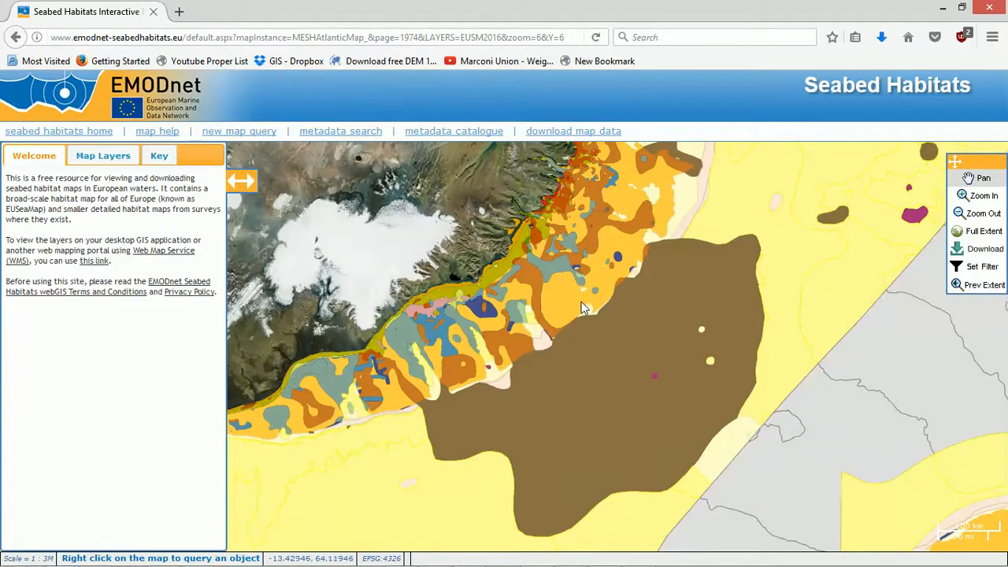
pyautogui.moveTo(575, 312)
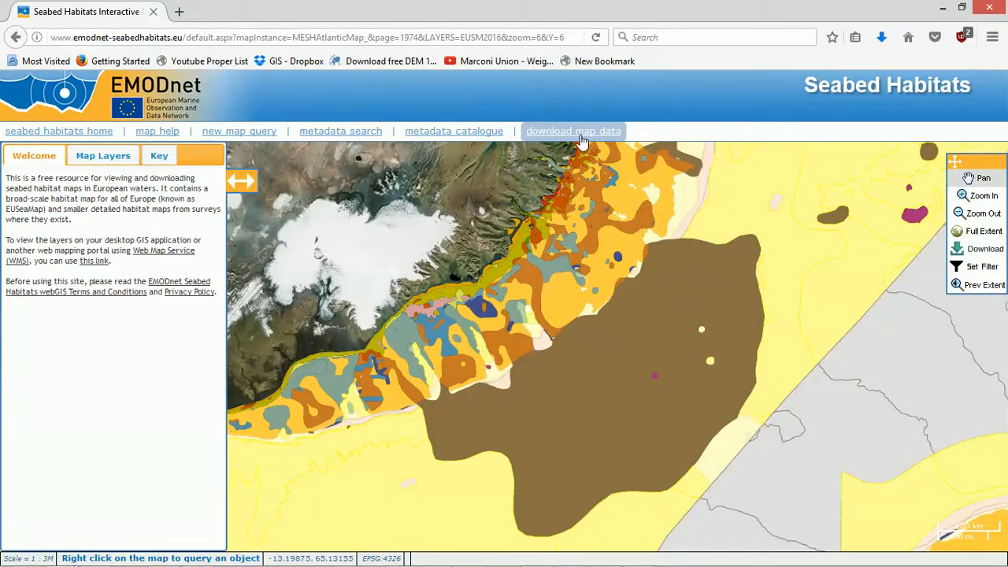
pyautogui.moveTo(574, 130)
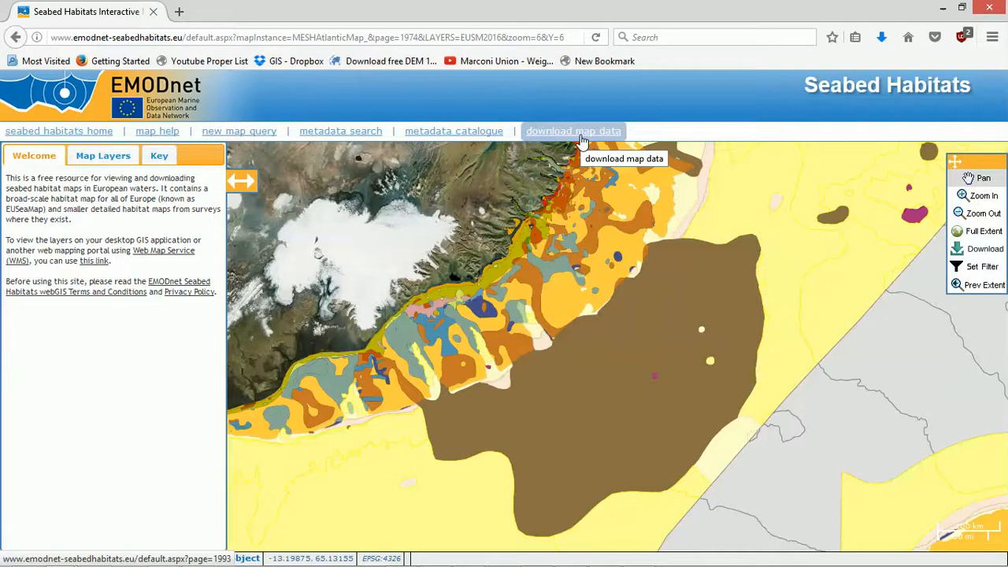
# Go to Spatial data downloads and request the list of layers to download.
pyautogui.click(573, 130)
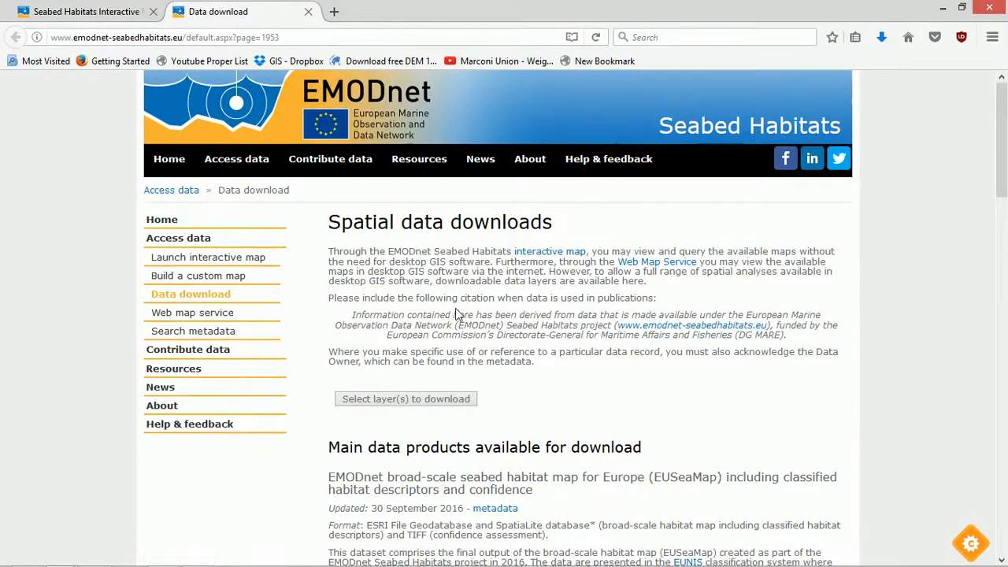
pyautogui.moveTo(573, 341)
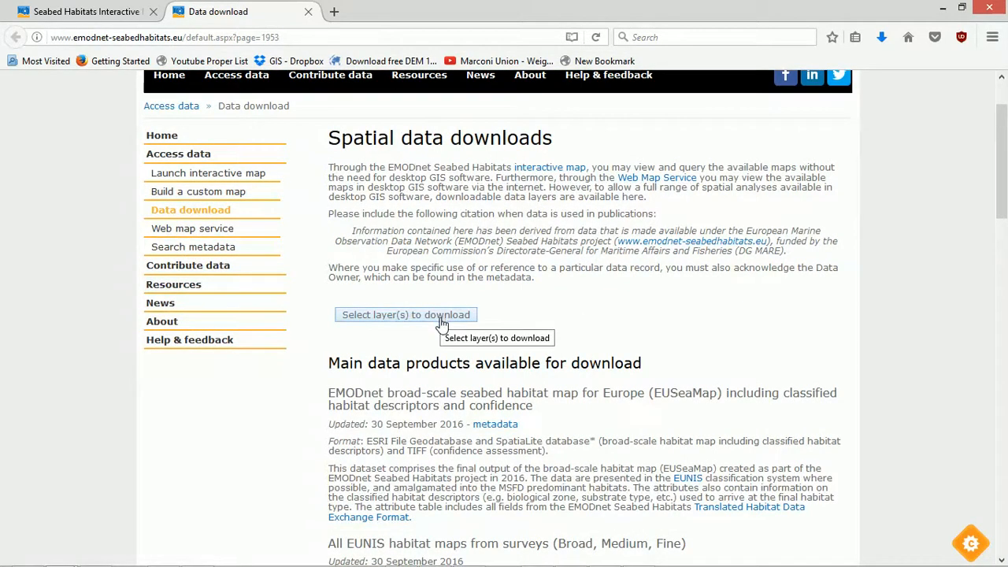
pyautogui.click(407, 315)
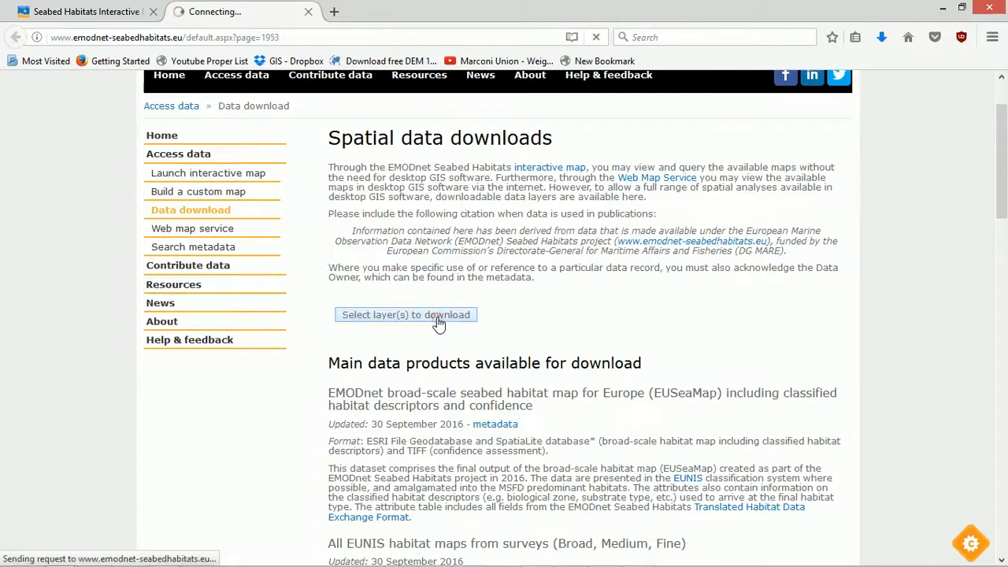
# Select All EUNIS habitat maps from surveys and scroll to the download-reason options.
pyautogui.click(407, 315)
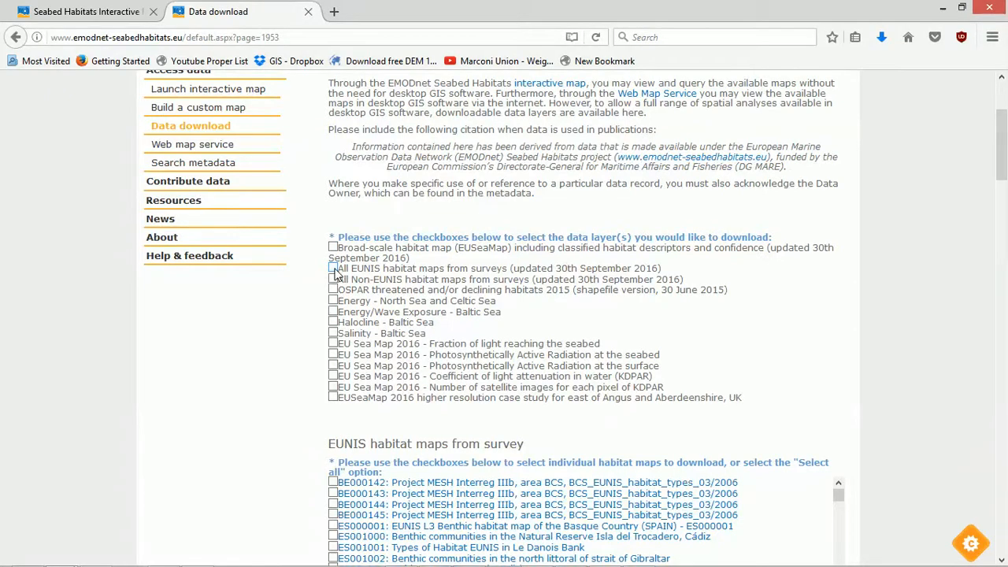
pyautogui.scroll(-3)
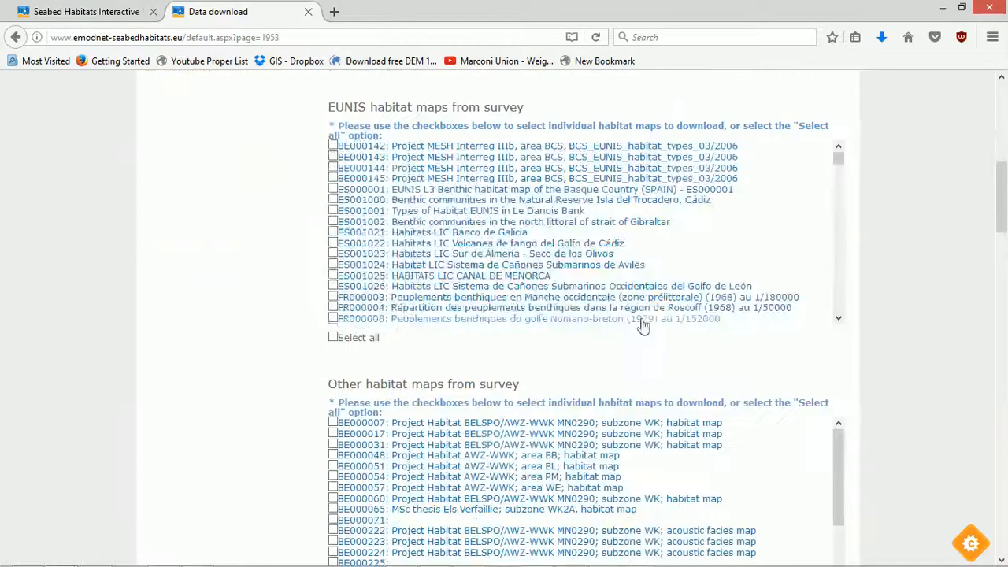
pyautogui.scroll(-3)
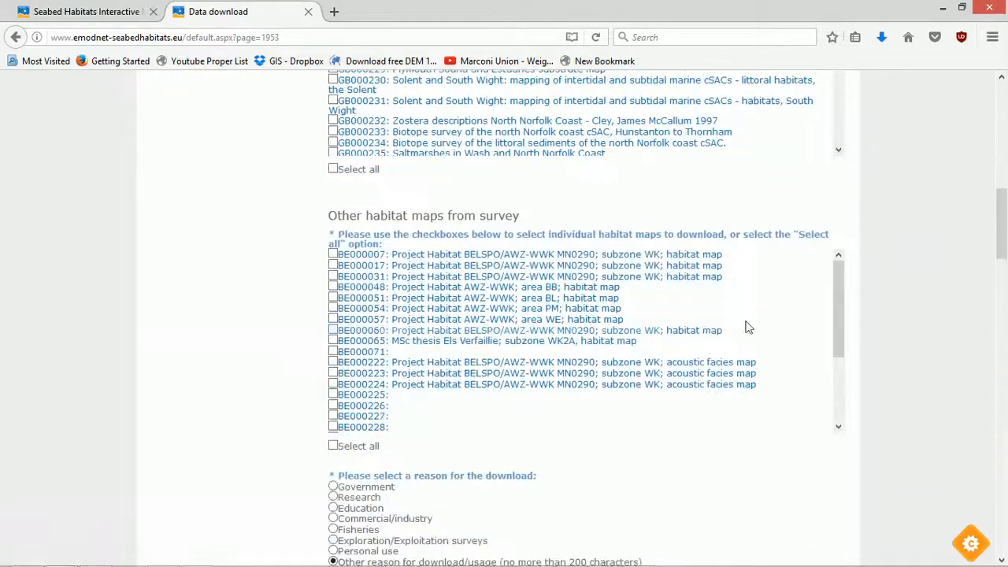
pyautogui.scroll(-3)
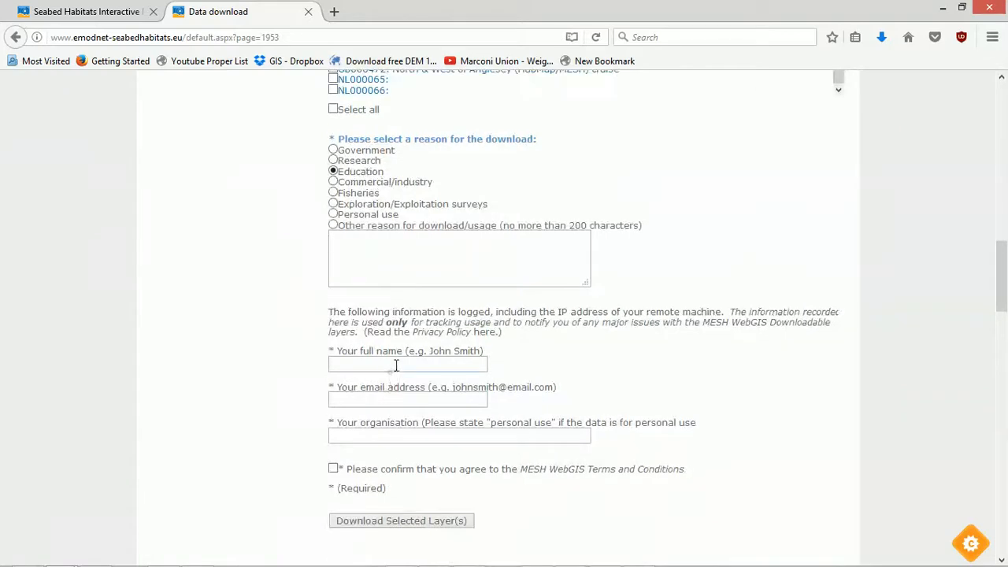
pyautogui.write('Oliver')
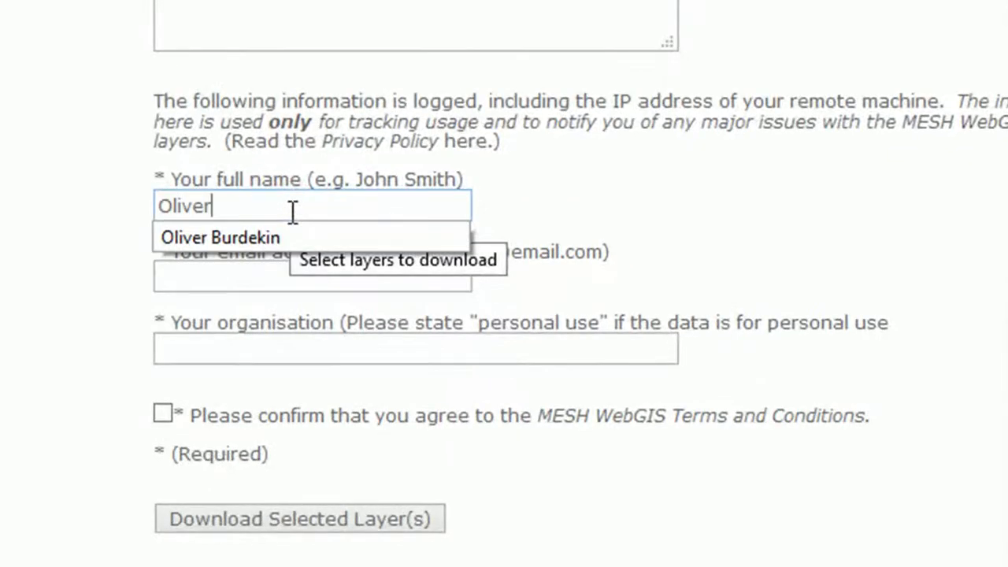
pyautogui.click(220, 236)
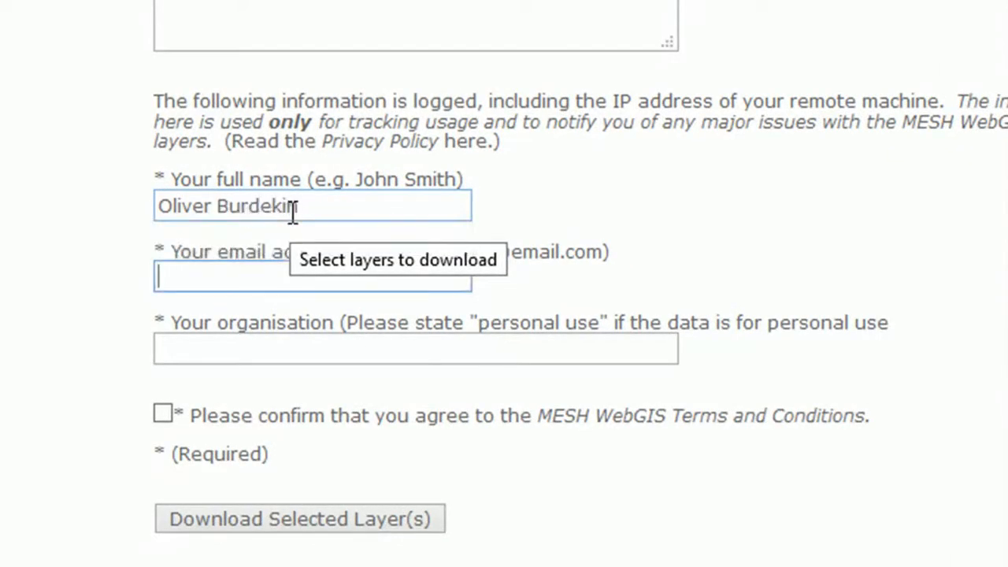
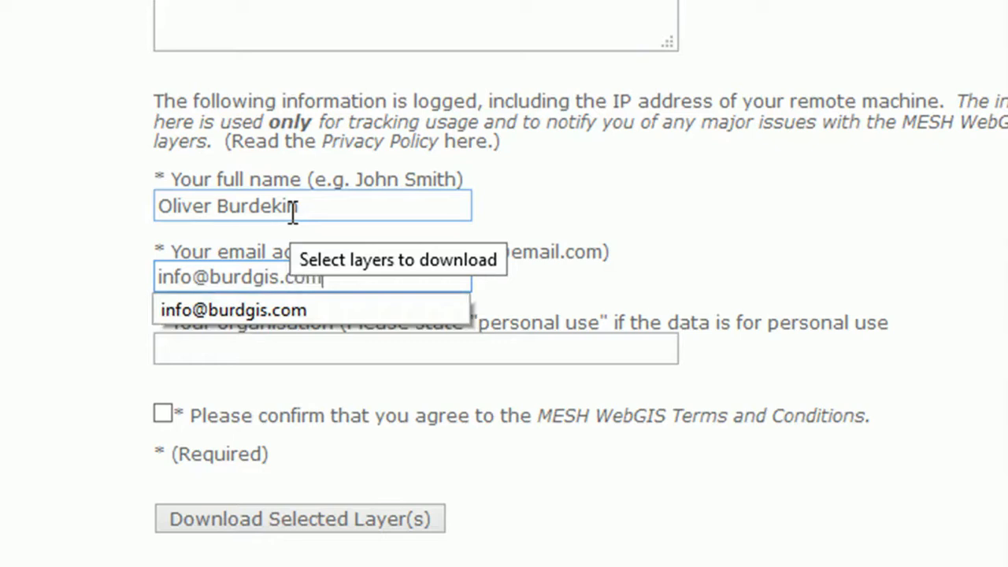
pyautogui.click(726, 266)
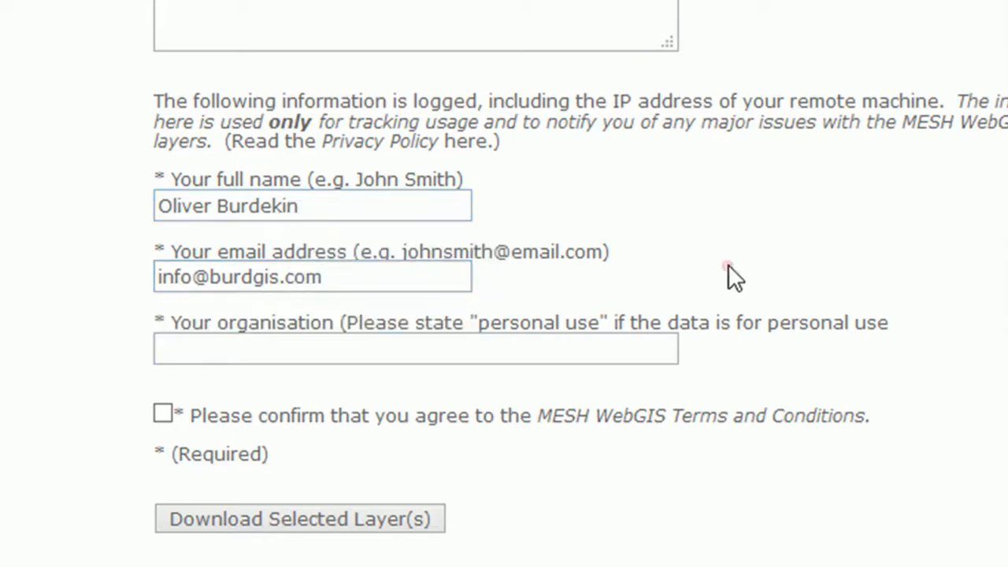
# Enter organisation burdGIS, accept the terms and submit the download request.
pyautogui.click(416, 350)
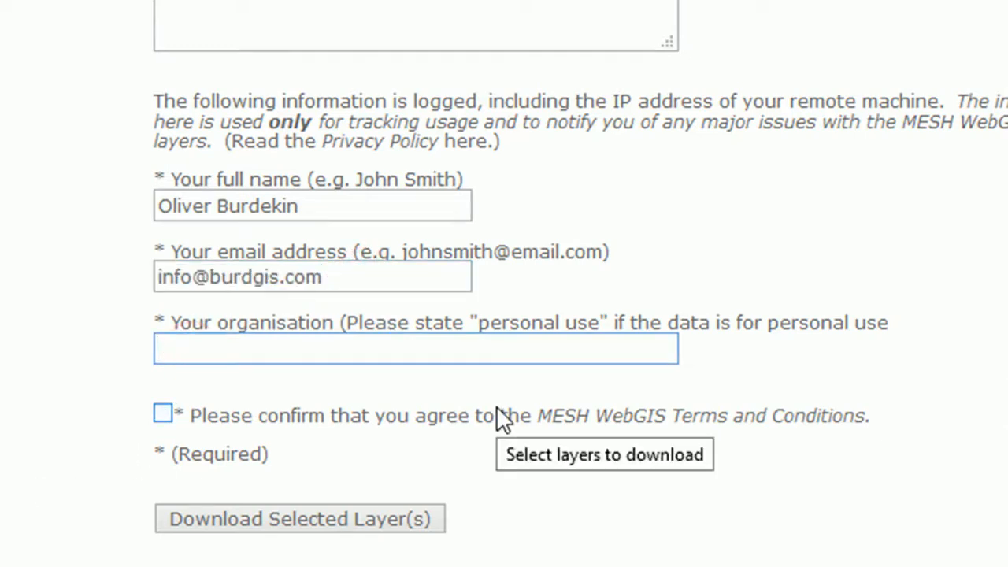
pyautogui.write('burdGIS')
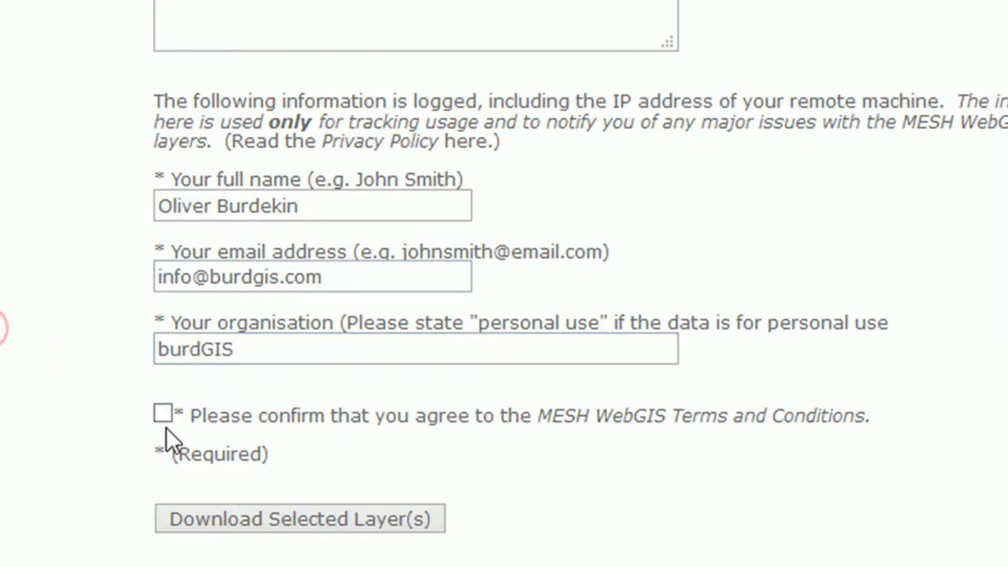
pyautogui.click(164, 414)
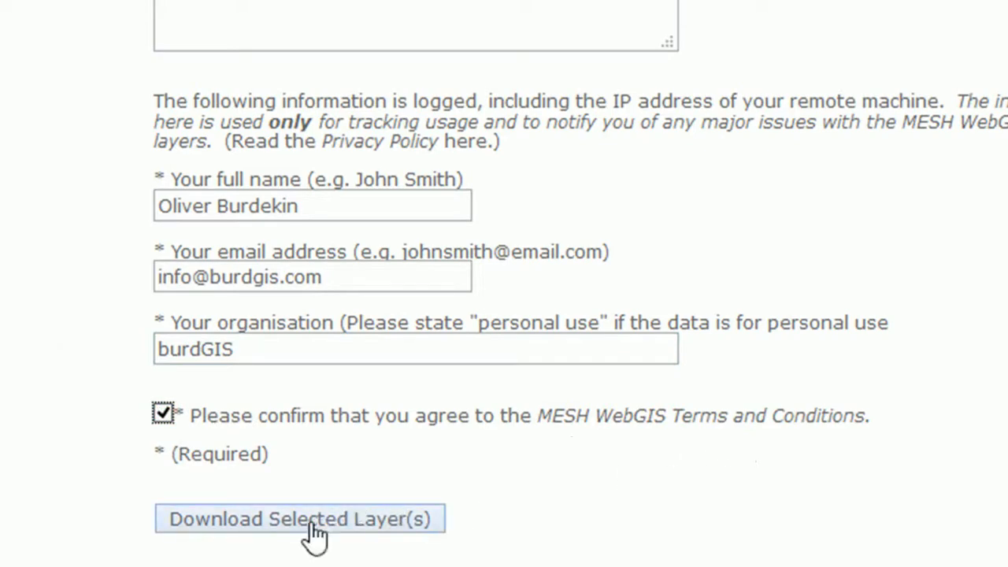
pyautogui.click(299, 520)
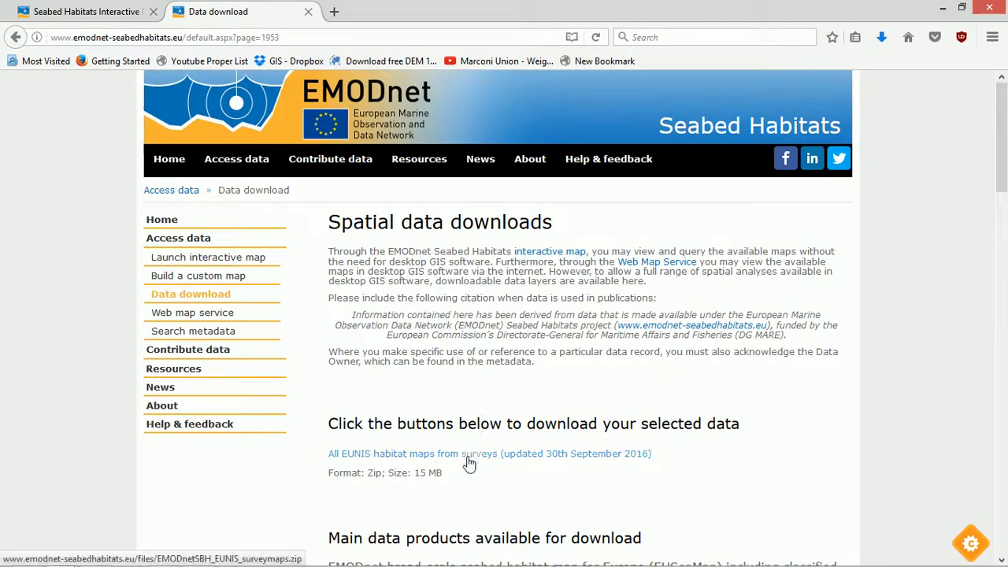
pyautogui.moveTo(470, 453)
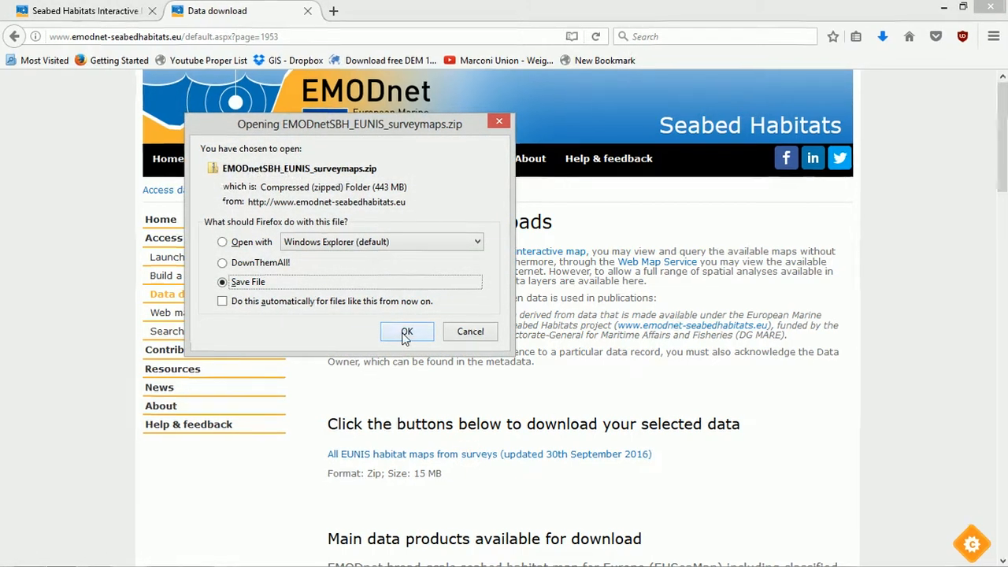
# Save the EUNIS survey maps zip into the emod folder.
pyautogui.click(406, 331)
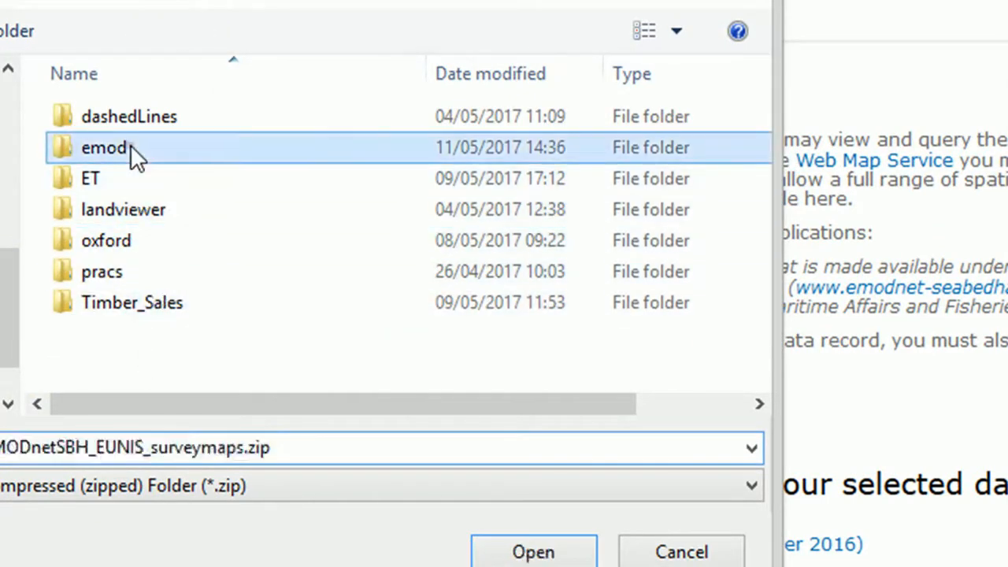
pyautogui.doubleClick(104, 148)
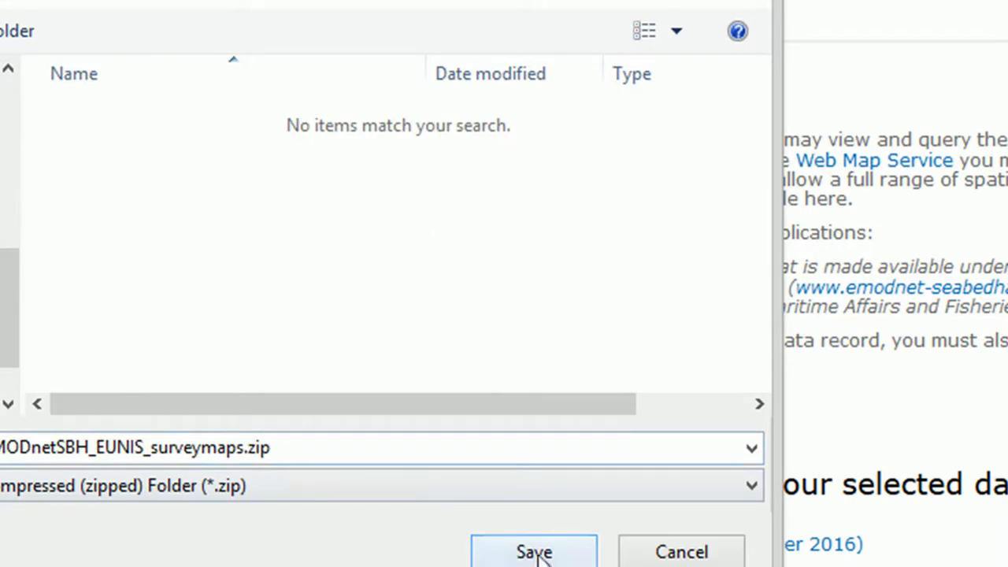
pyautogui.click(533, 552)
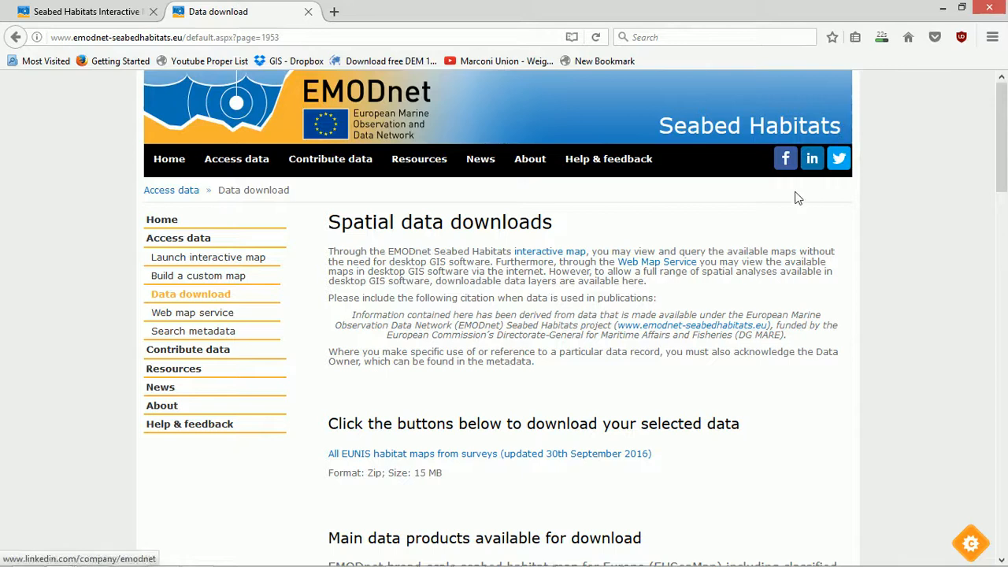
pyautogui.moveTo(801, 221)
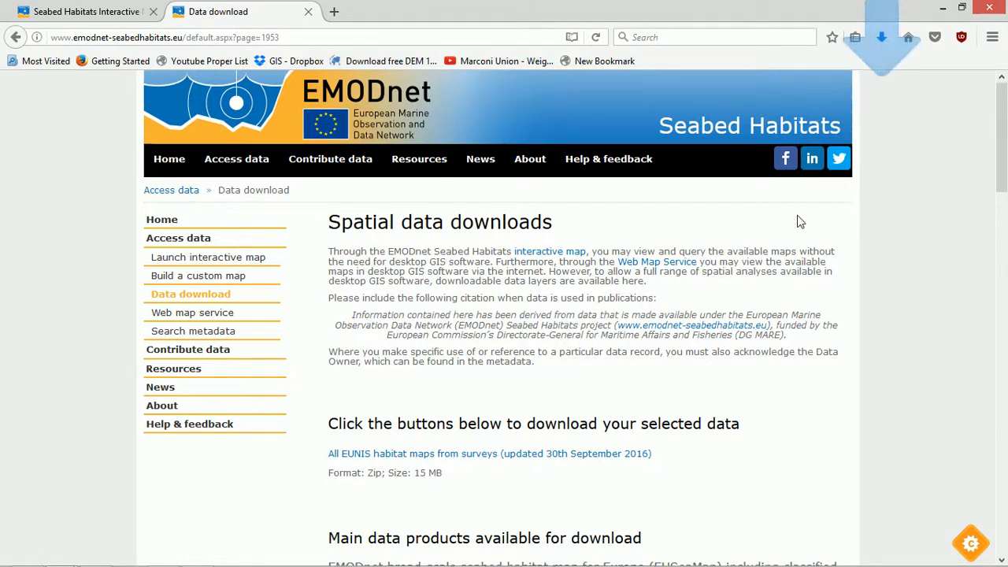
# Extract EMODnetSBH_EUNIS_surveymaps.zip with 7-Zip into C:\demo\emod\.
pyautogui.click(883, 38)
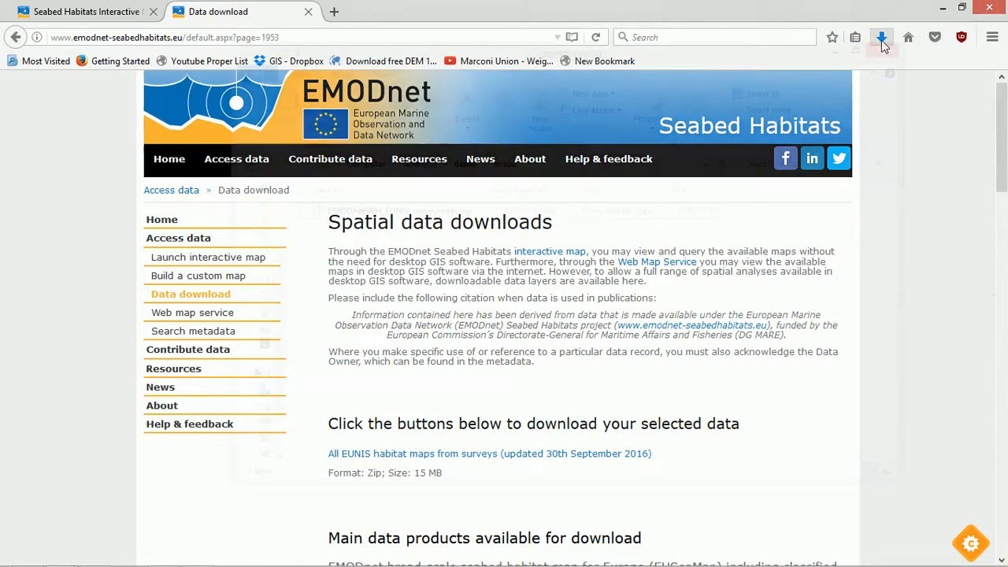
pyautogui.rightClick(433, 211)
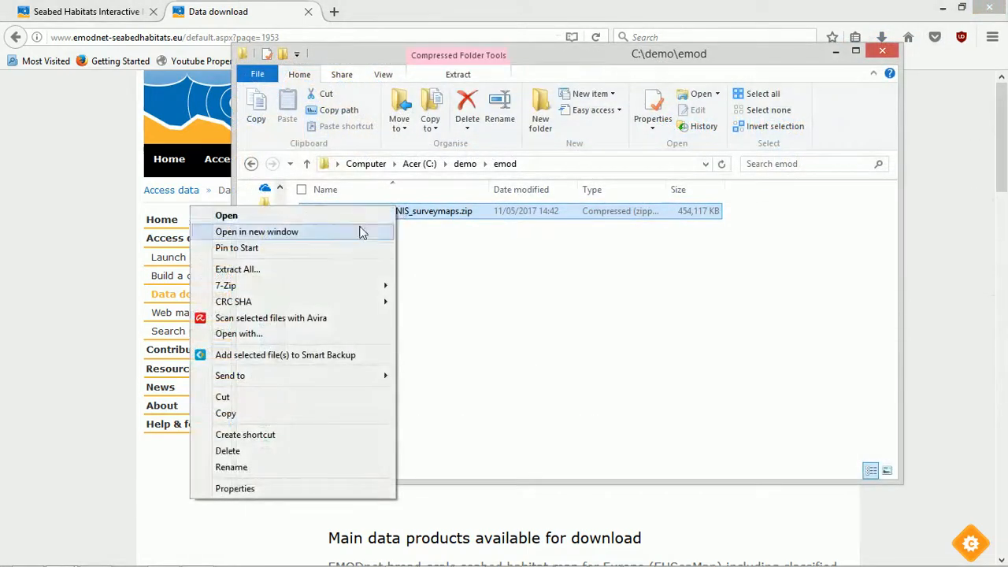
pyautogui.moveTo(354, 264)
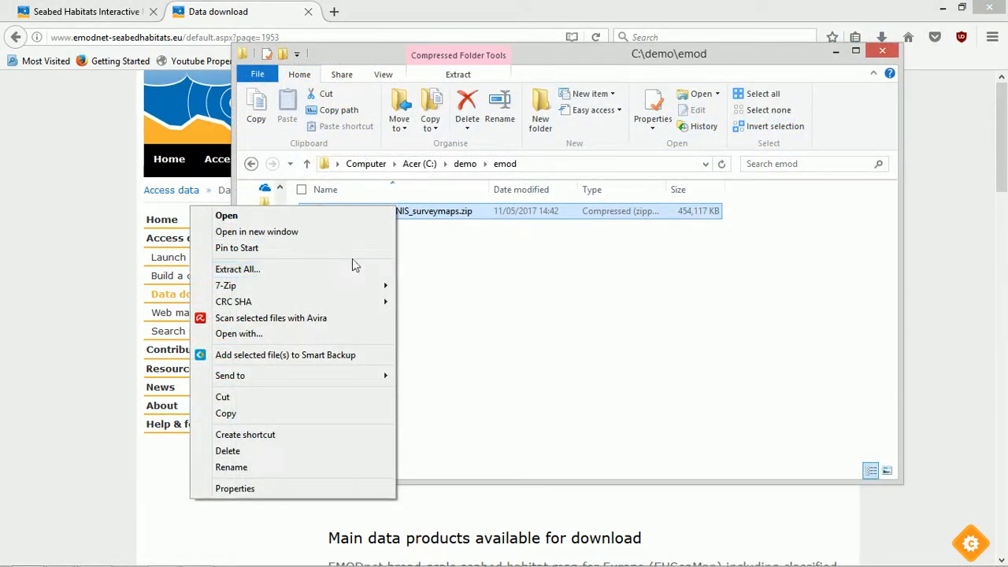
pyautogui.moveTo(227, 285)
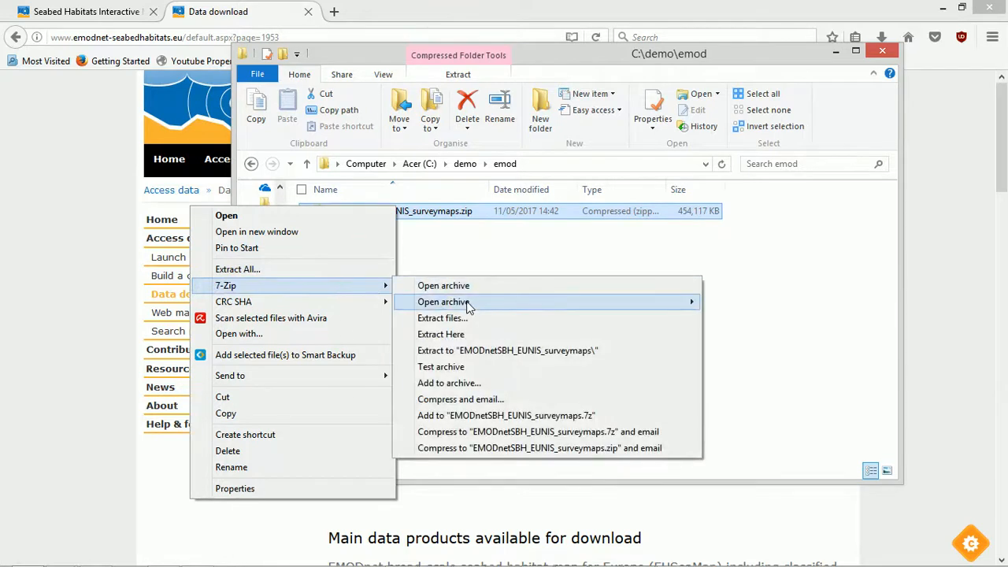
pyautogui.click(443, 318)
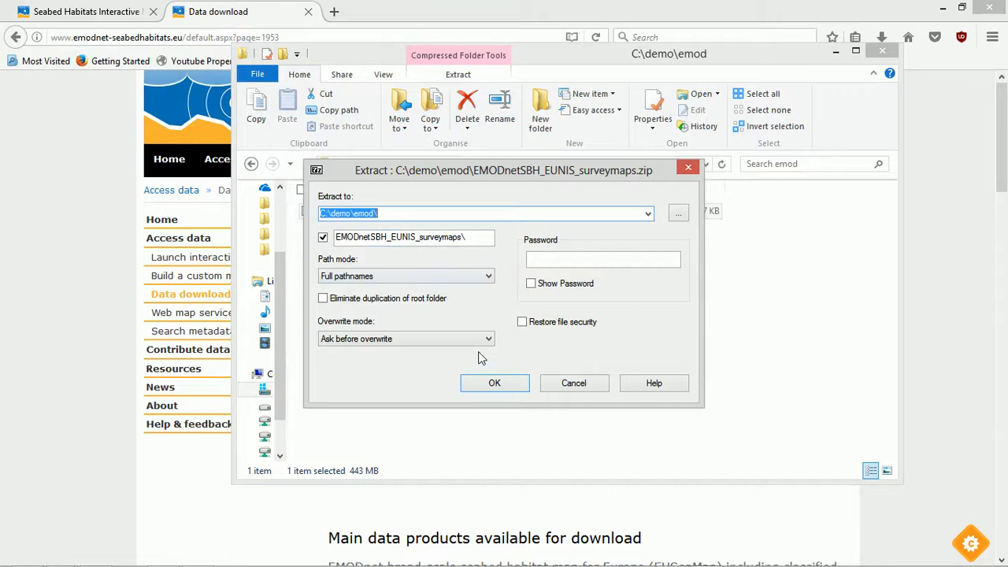
pyautogui.click(495, 383)
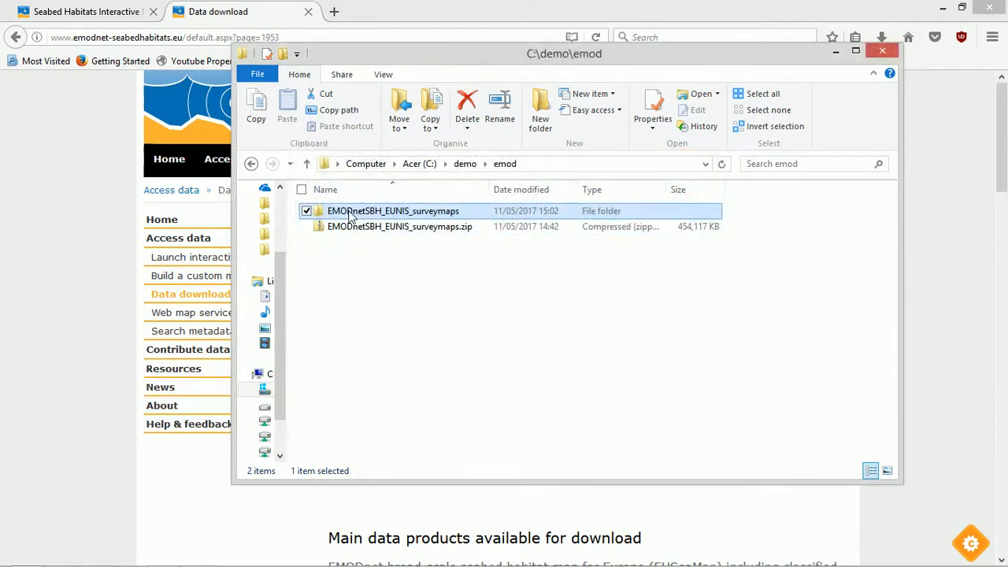
# Browse the extracted folder's .shp, .dbf and other files down to the confidence spreadsheet.
pyautogui.rightClick(394, 211)
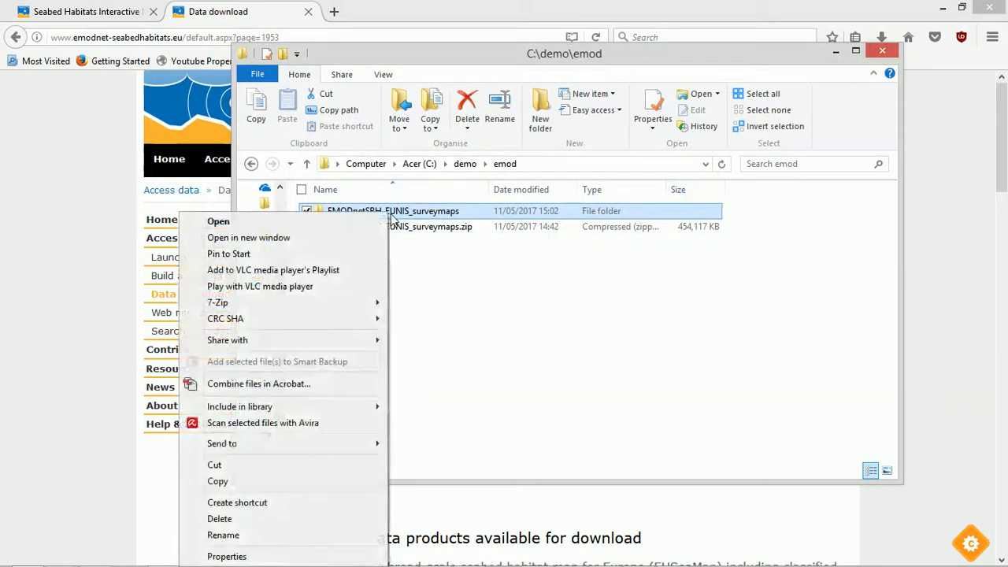
pyautogui.click(227, 556)
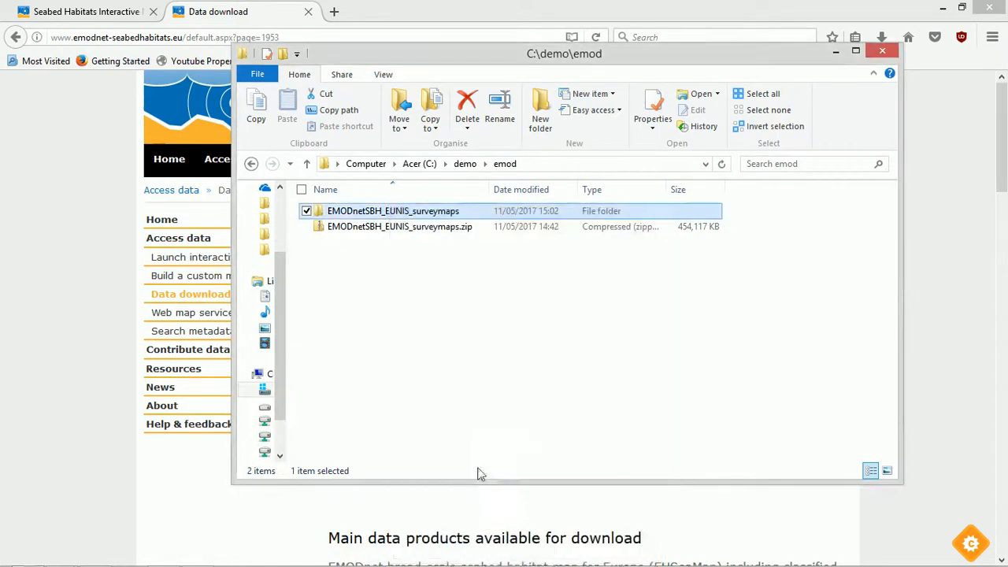
pyautogui.doubleClick(394, 211)
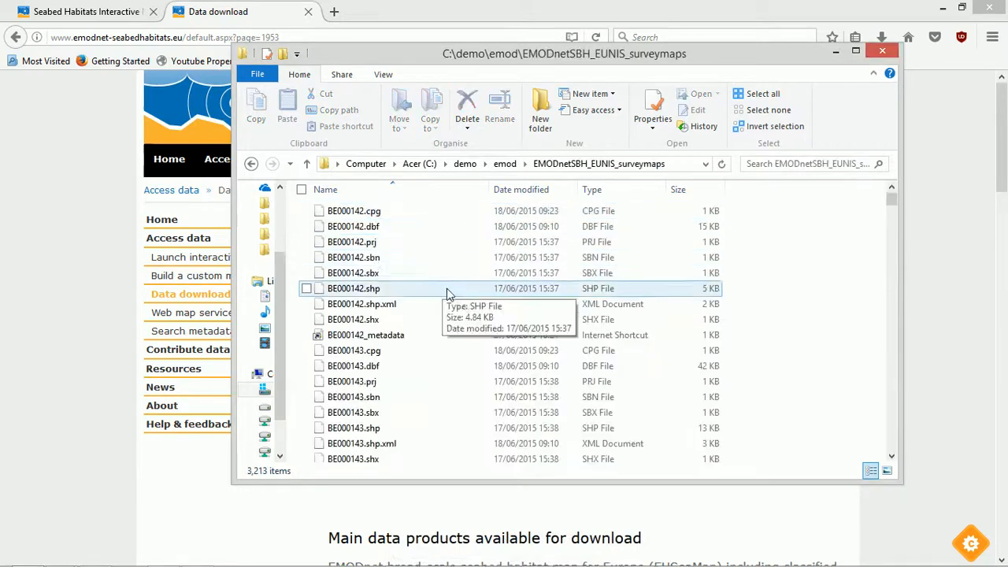
pyautogui.scroll(-3)
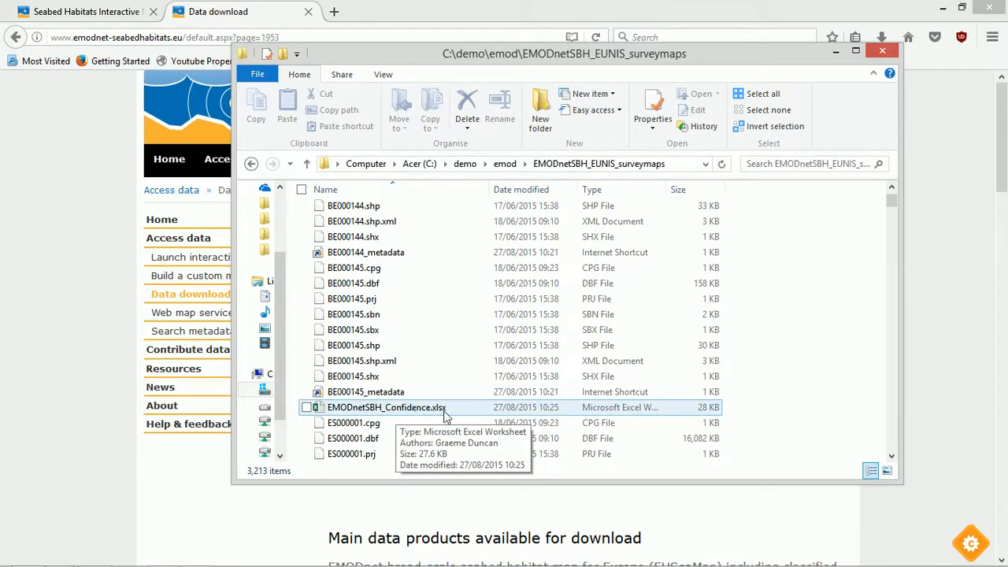
pyautogui.scroll(-3)
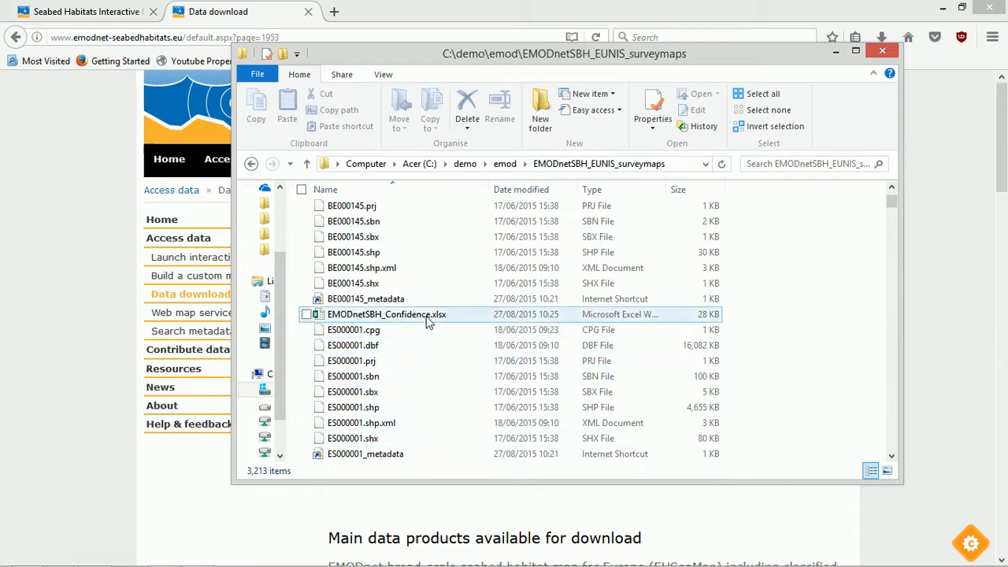
pyautogui.moveTo(353, 375)
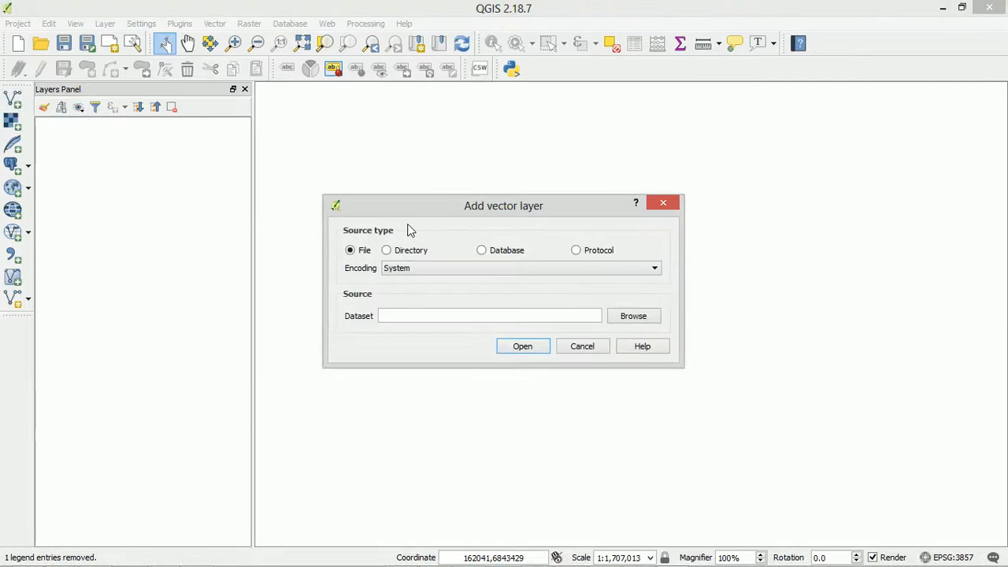
# Browse to EMODnetSBH_EUNIS_surveymaps and add BE000142.shp as a vector layer.
pyautogui.click(633, 315)
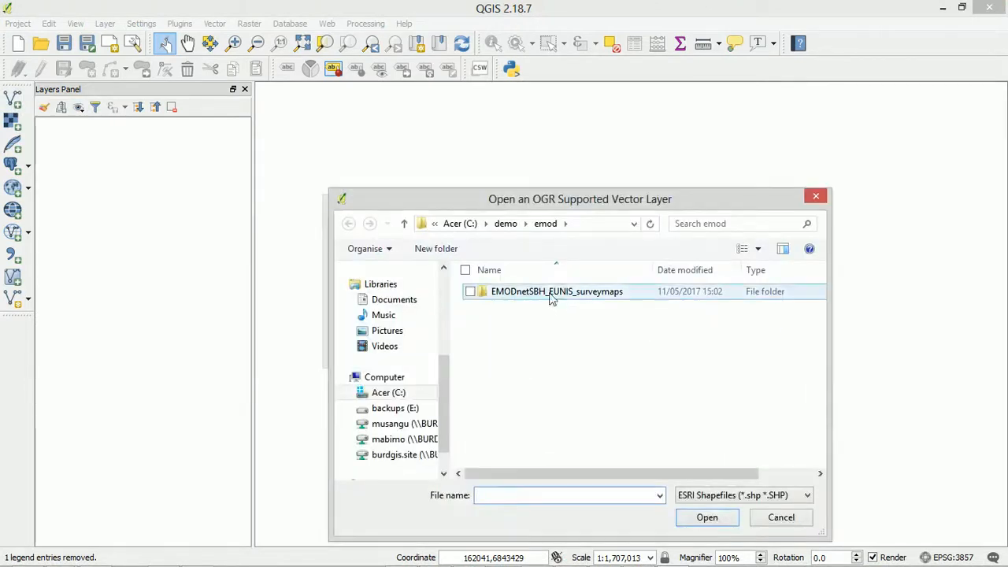
pyautogui.doubleClick(558, 292)
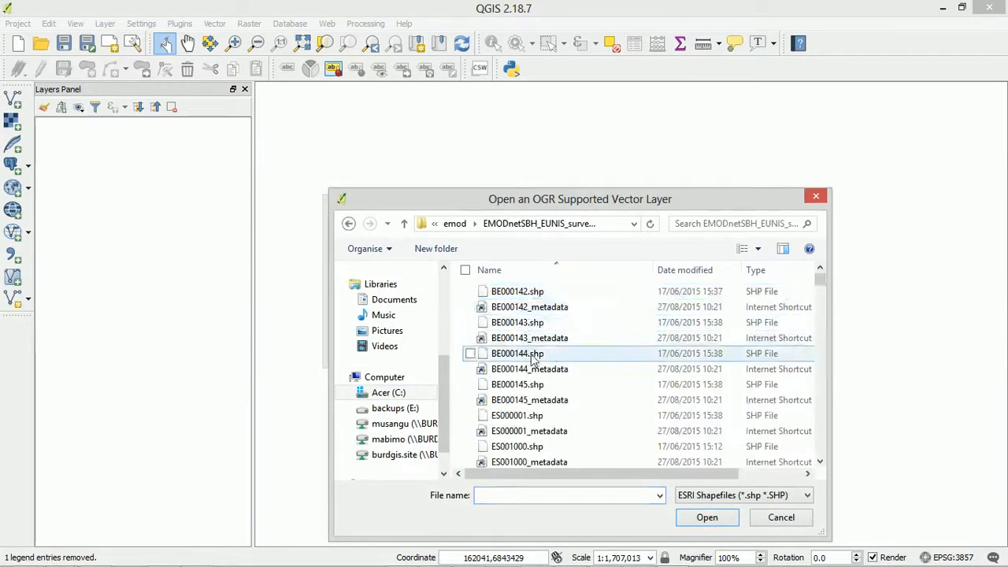
pyautogui.click(807, 495)
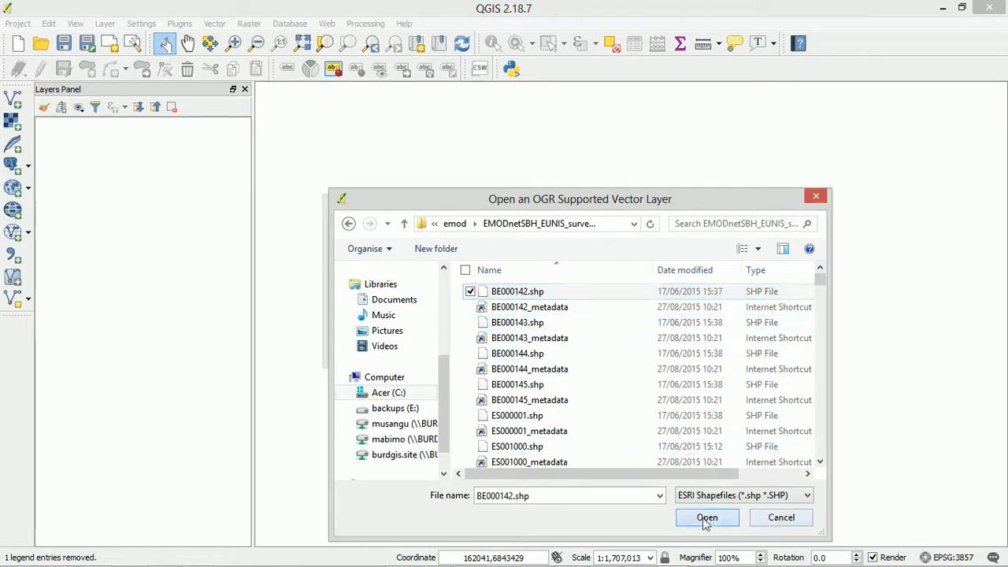
pyautogui.click(706, 517)
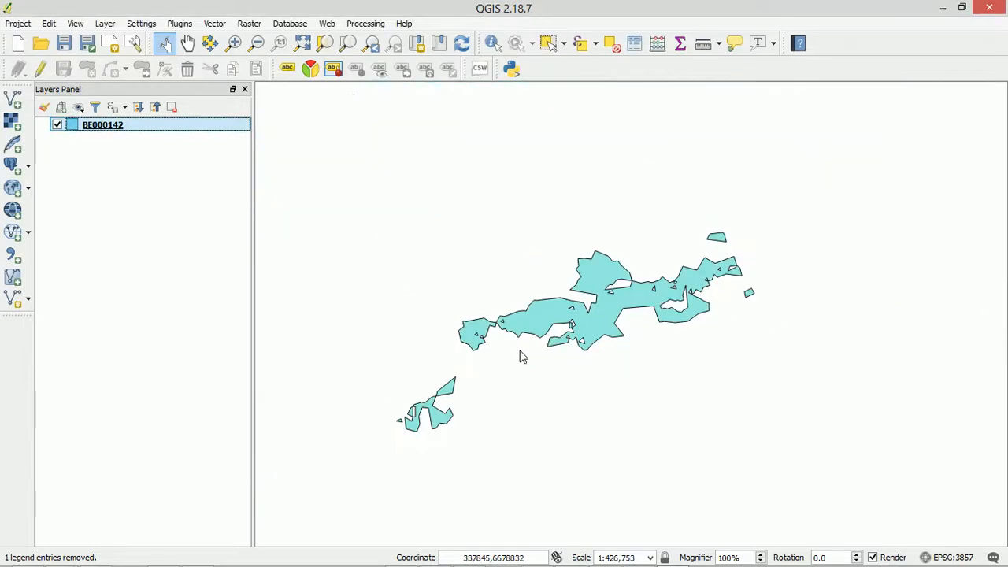
pyautogui.scroll(-3)
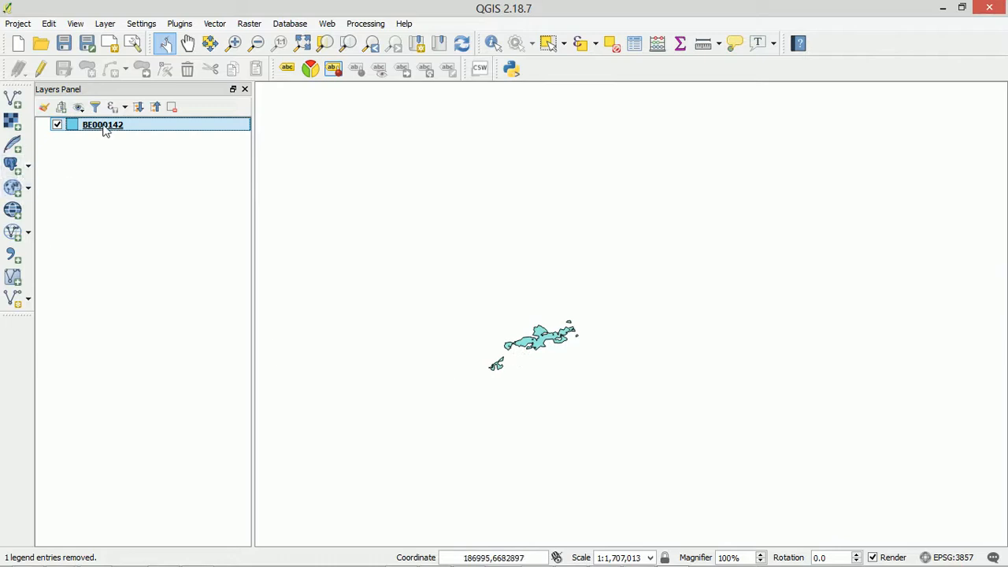
pyautogui.moveTo(544, 340)
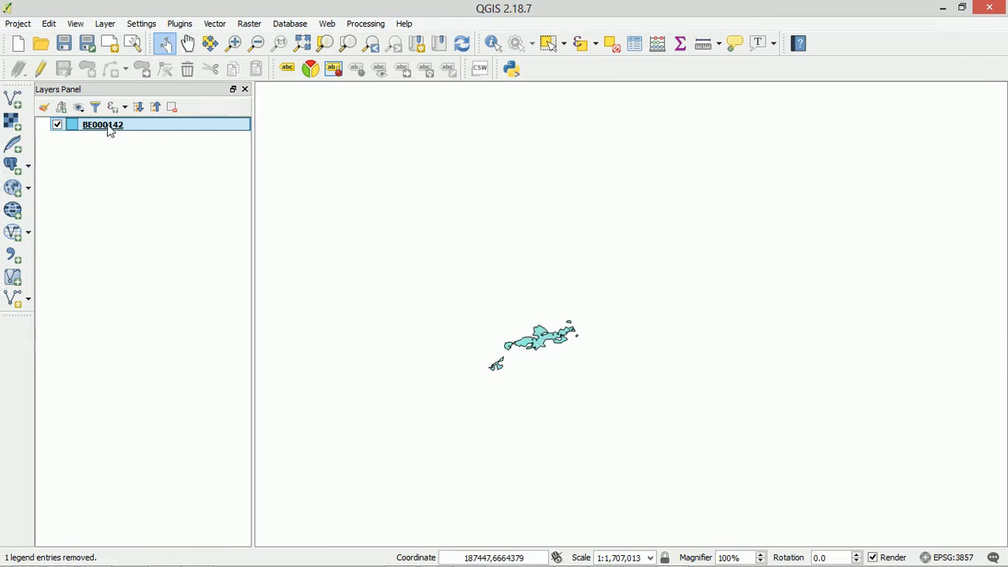
pyautogui.rightClick(102, 125)
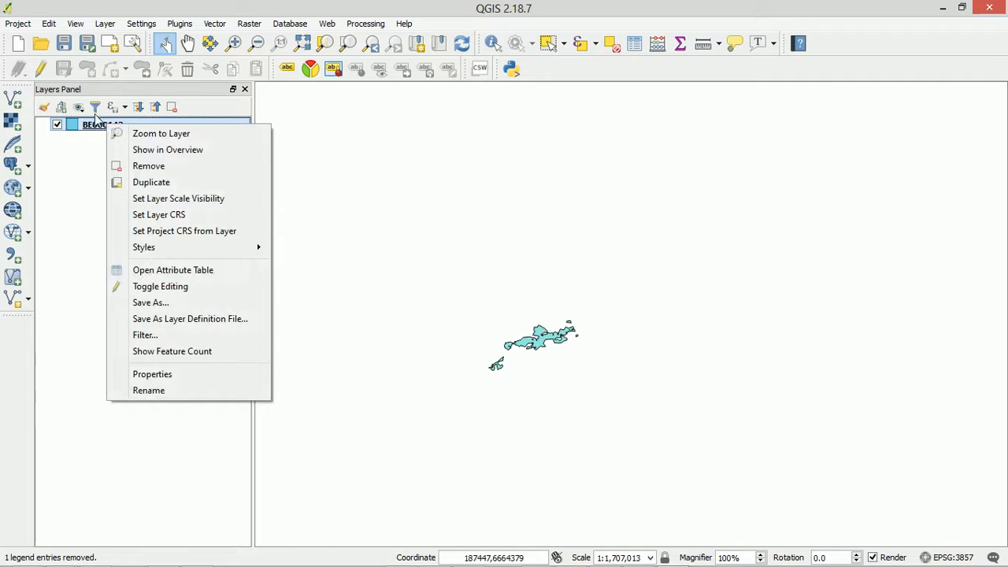
pyautogui.moveTo(107, 197)
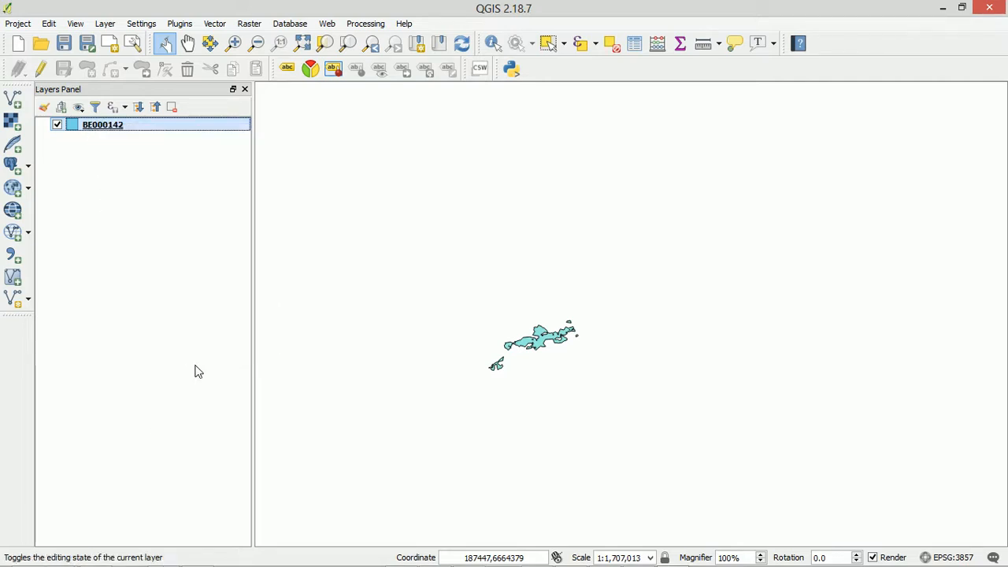
pyautogui.doubleClick(103, 125)
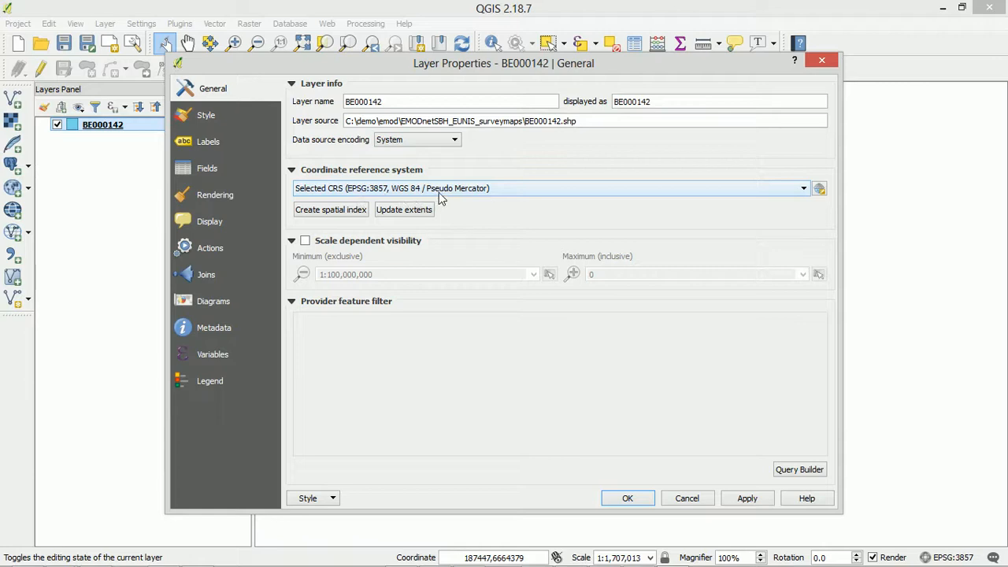
pyautogui.moveTo(507, 195)
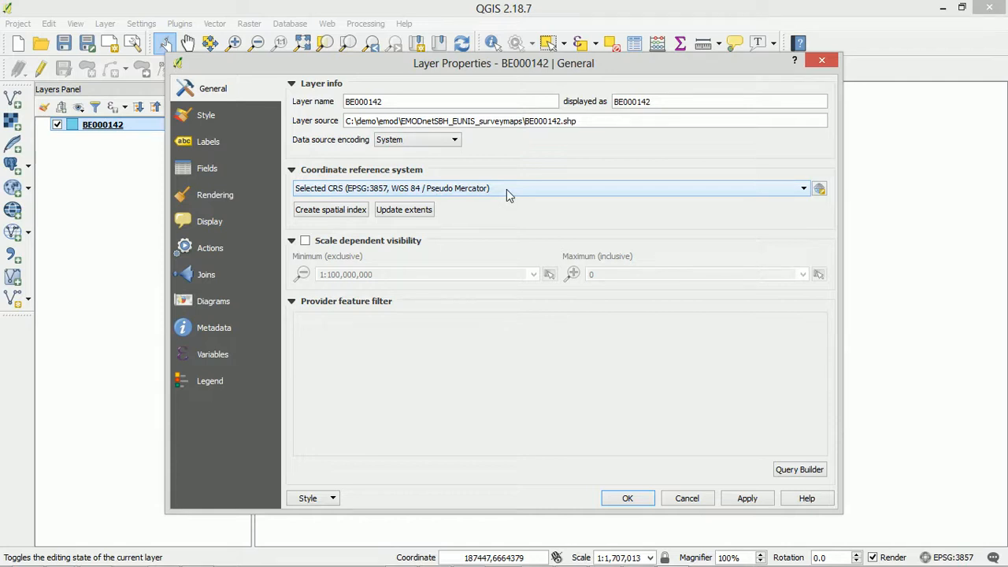
pyautogui.moveTo(378, 195)
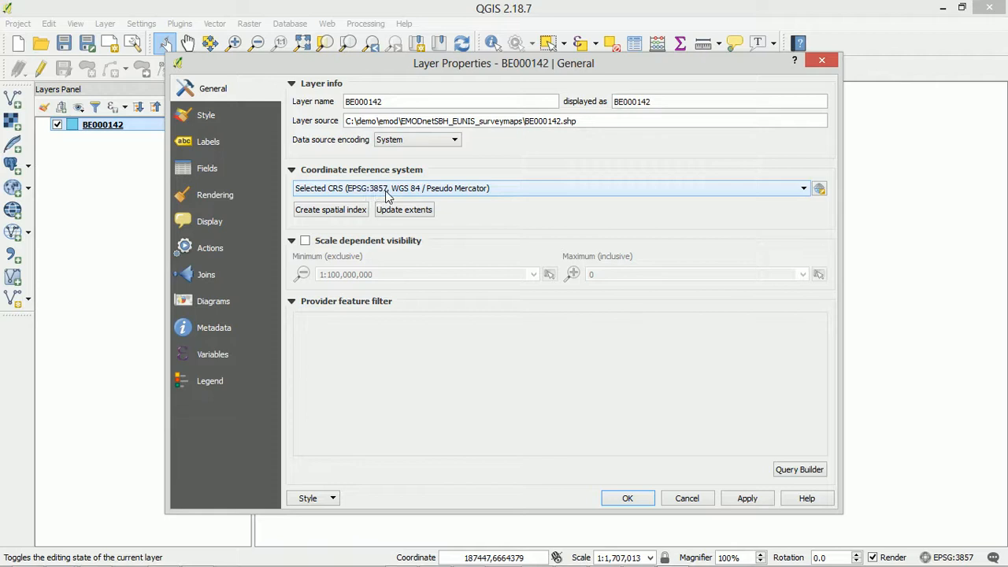
pyautogui.moveTo(418, 195)
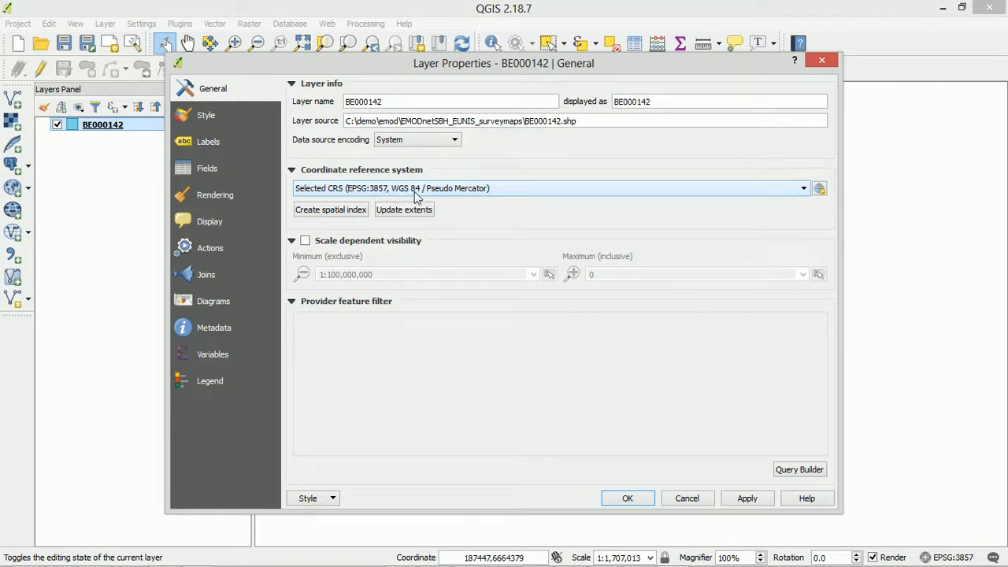
pyautogui.moveTo(378, 188)
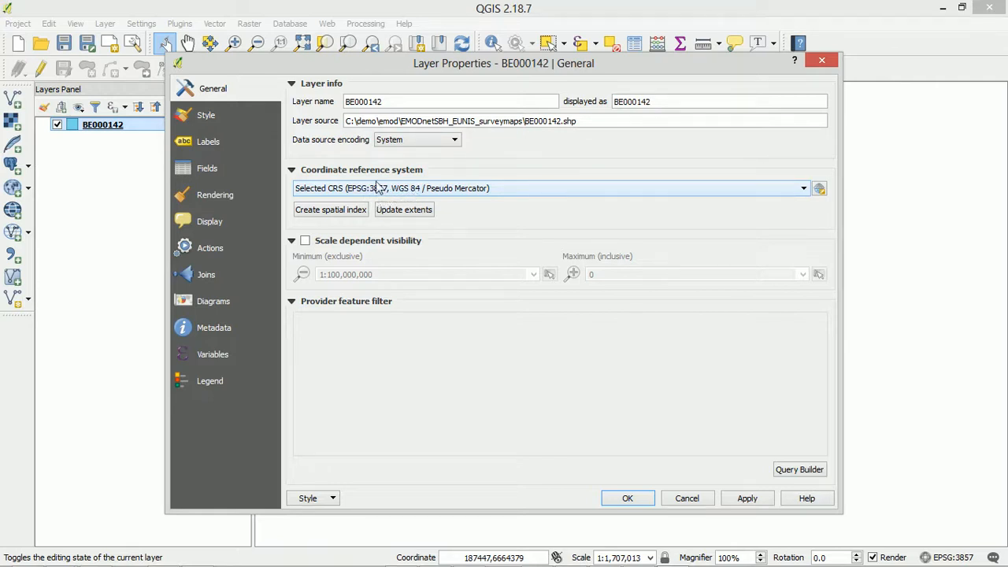